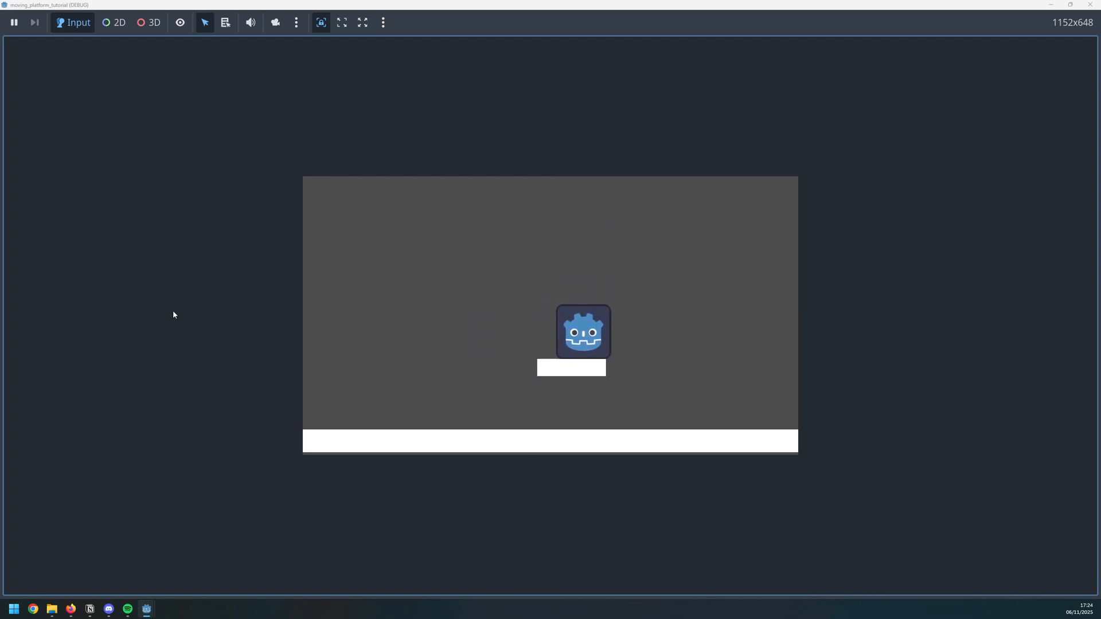
# Step: Stop the game, nudge the Player in the Main scene and run the project again
pyautogui.click(941, 24)
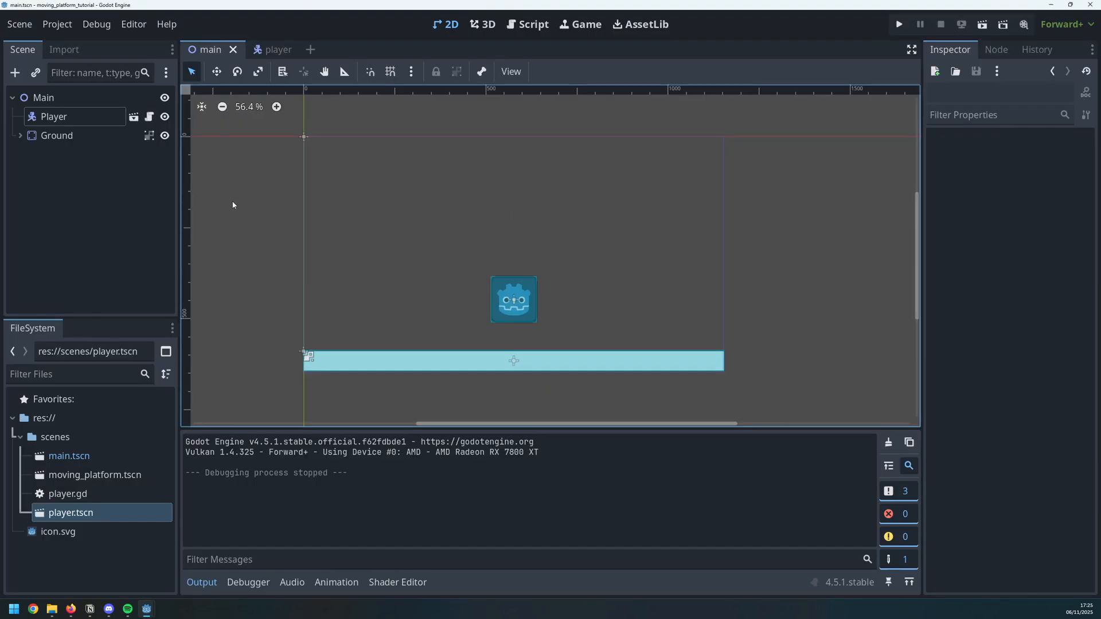
pyautogui.click(43, 97)
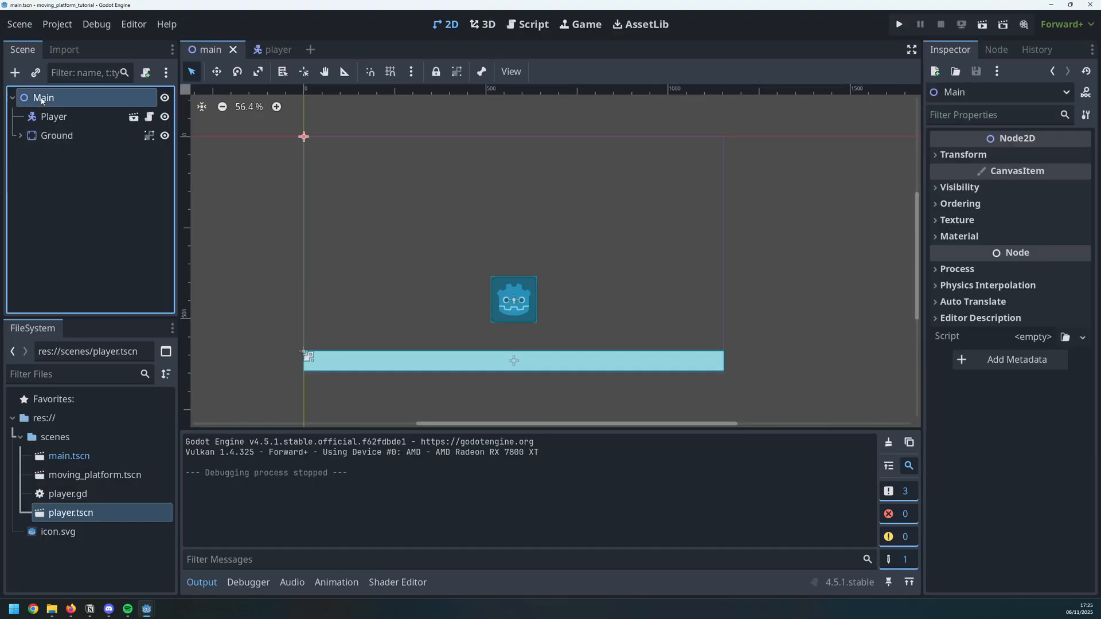
pyautogui.click(53, 116)
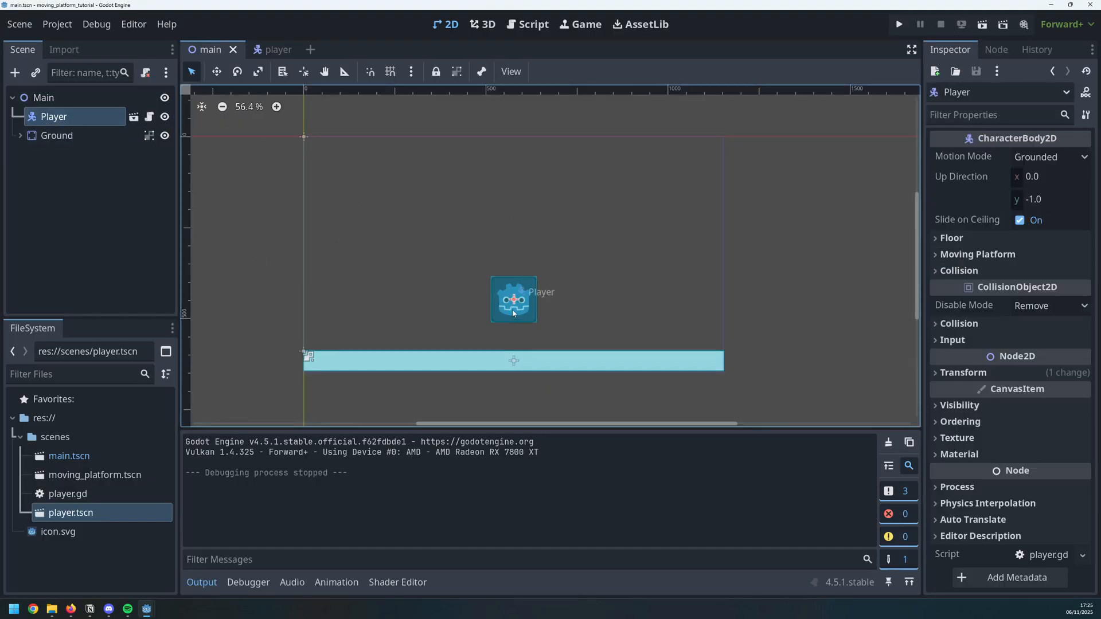
pyautogui.moveTo(513, 300); pyautogui.dragTo(497, 301)
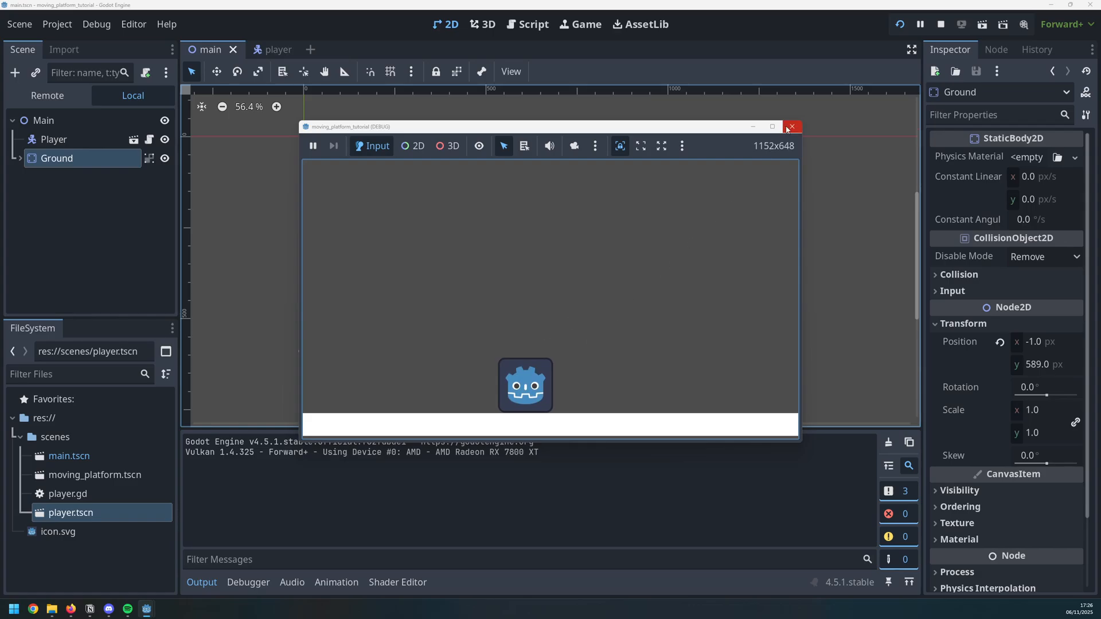
# Step: Create a new scene with root MovingPlatform and an AnimatableBody2D child
pyautogui.click(792, 127)
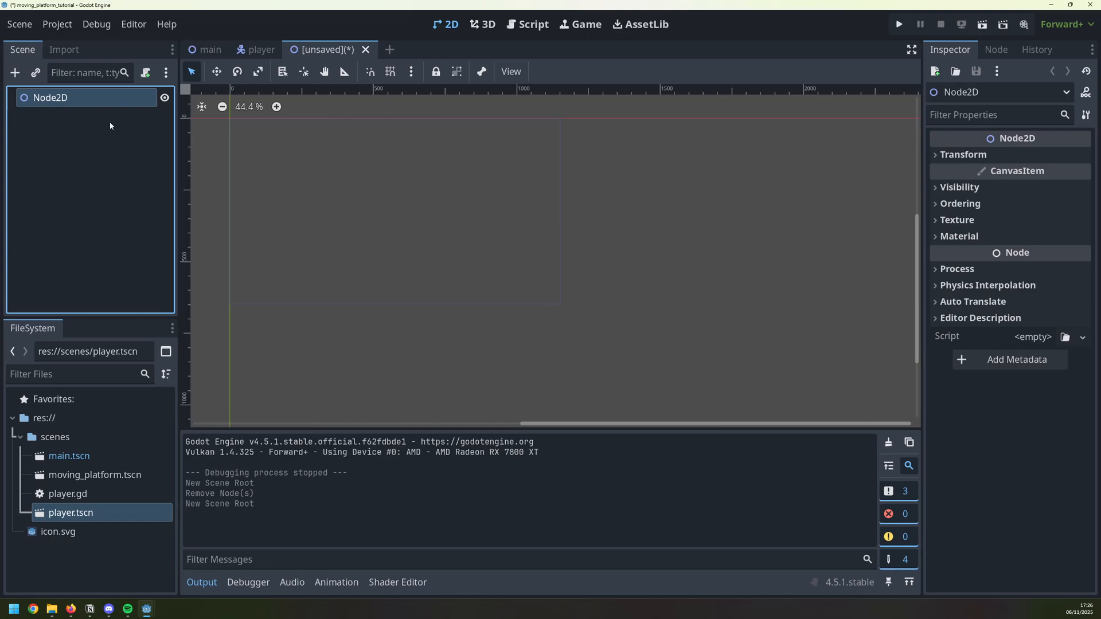
pyautogui.moveTo(50, 97)
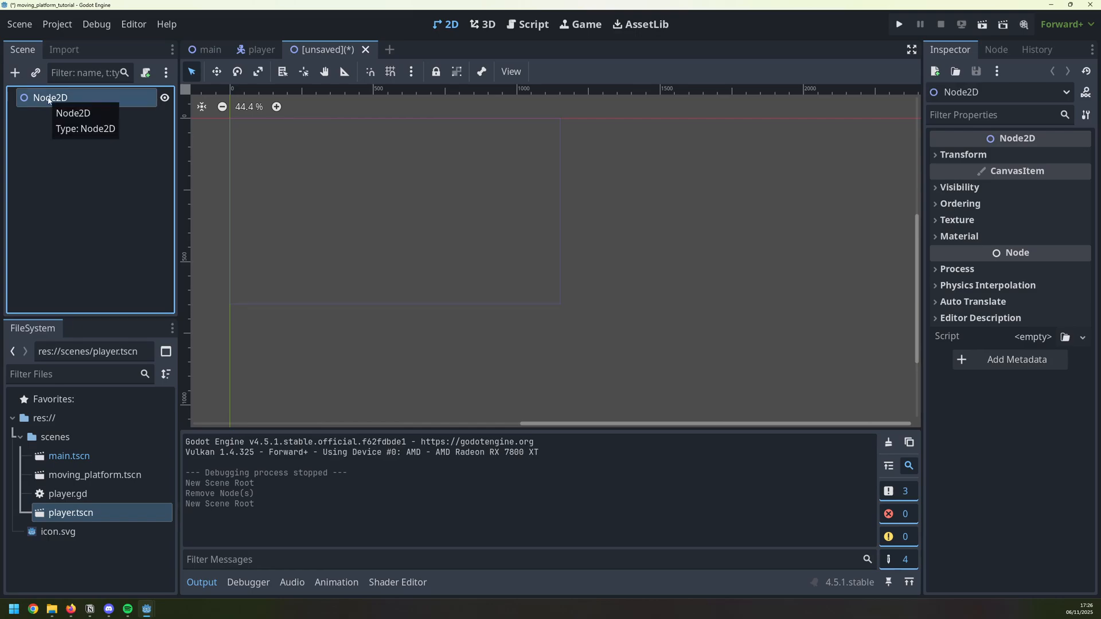
pyautogui.write('Moving')
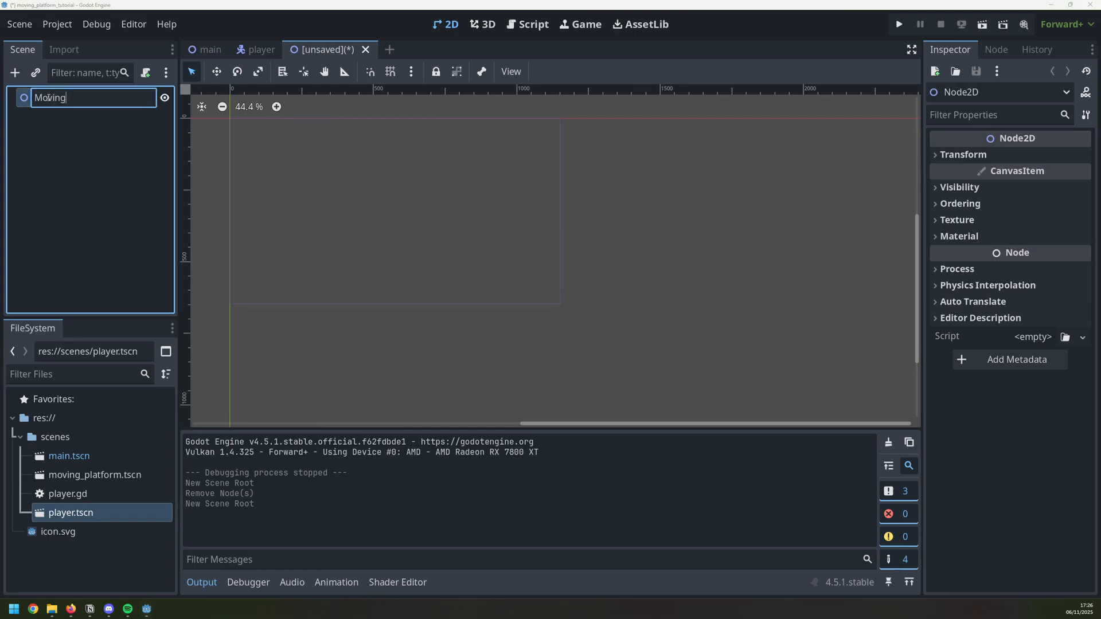
pyautogui.rightClick(67, 97)
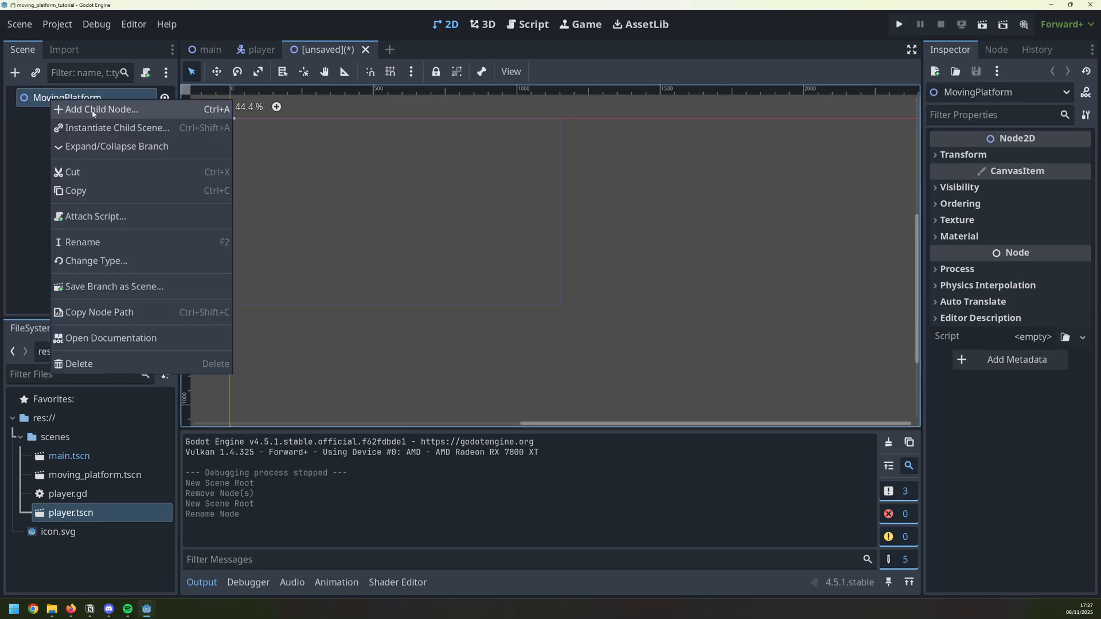
pyautogui.click(100, 109)
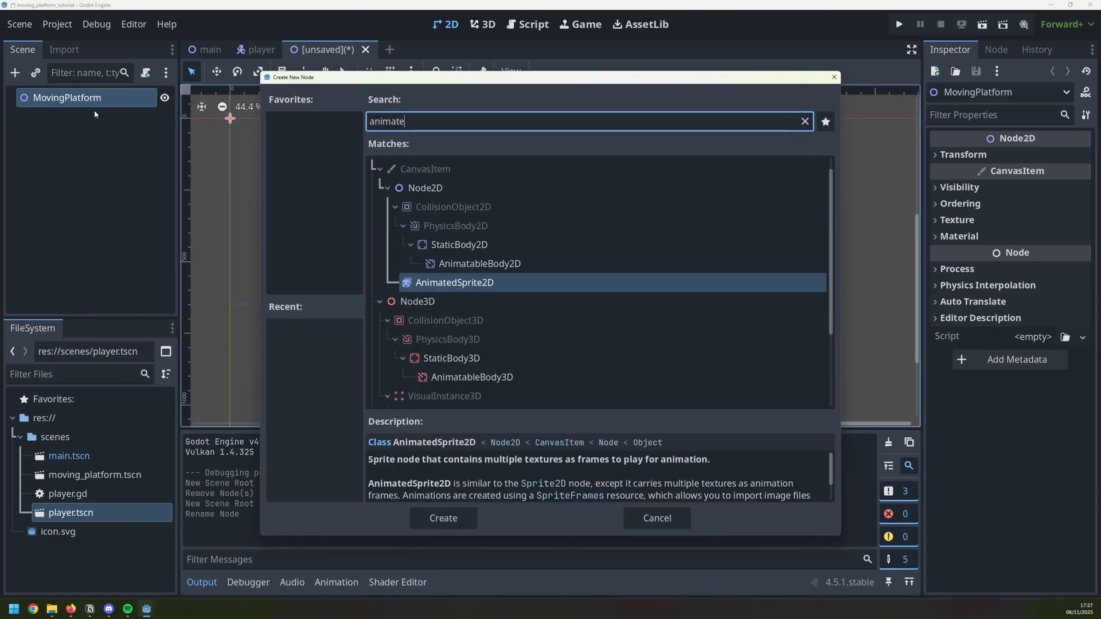
pyautogui.click(479, 263)
pyautogui.write('colo')
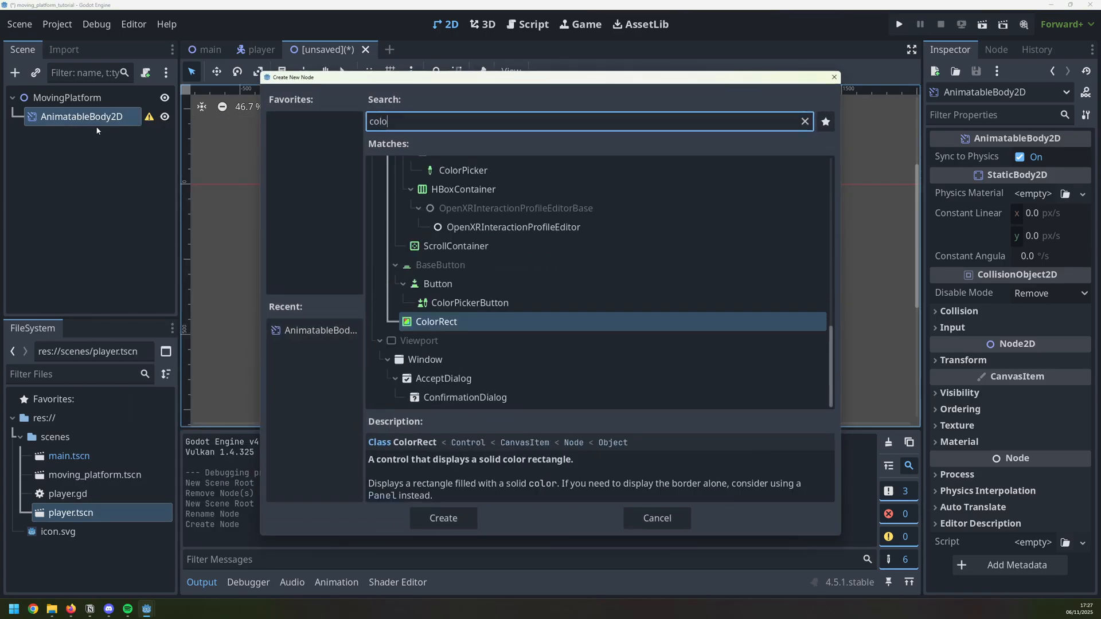
# Step: Add a 160×40 ColorRect and a rectangle CollisionShape2D stretched over it under the body
pyautogui.click(442, 518)
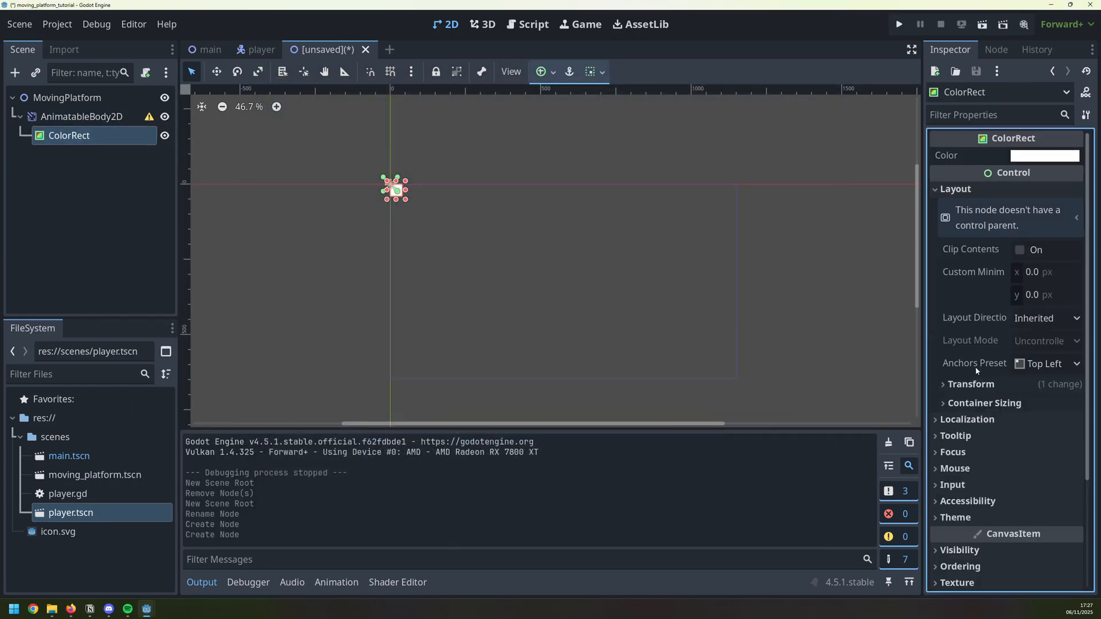
pyautogui.click(971, 384)
pyautogui.write('160')
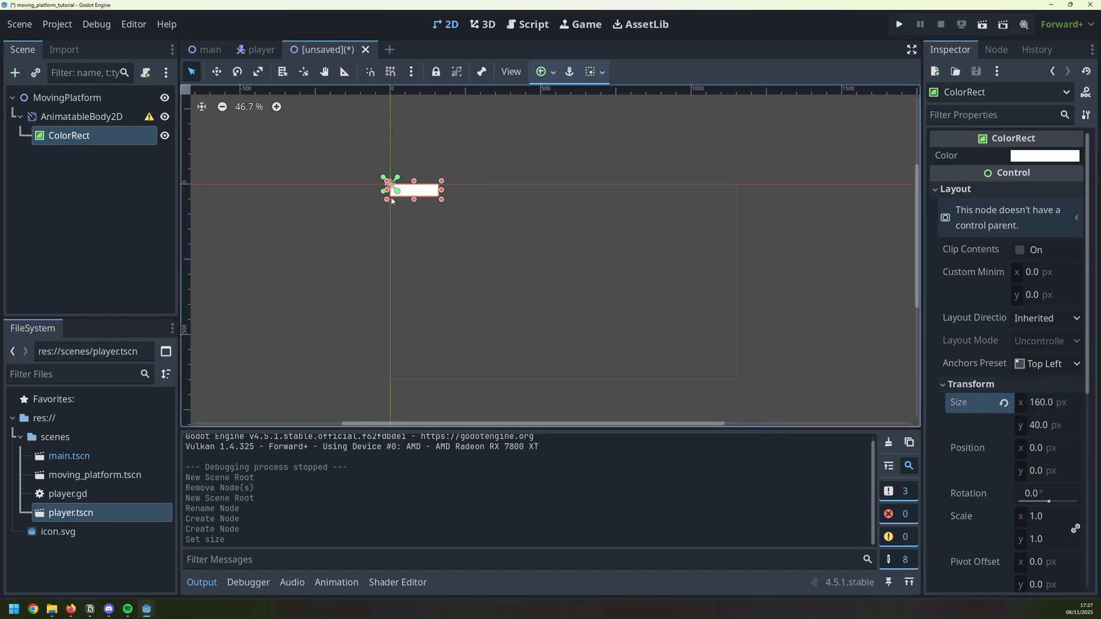
pyautogui.click(81, 116)
pyautogui.write('coll')
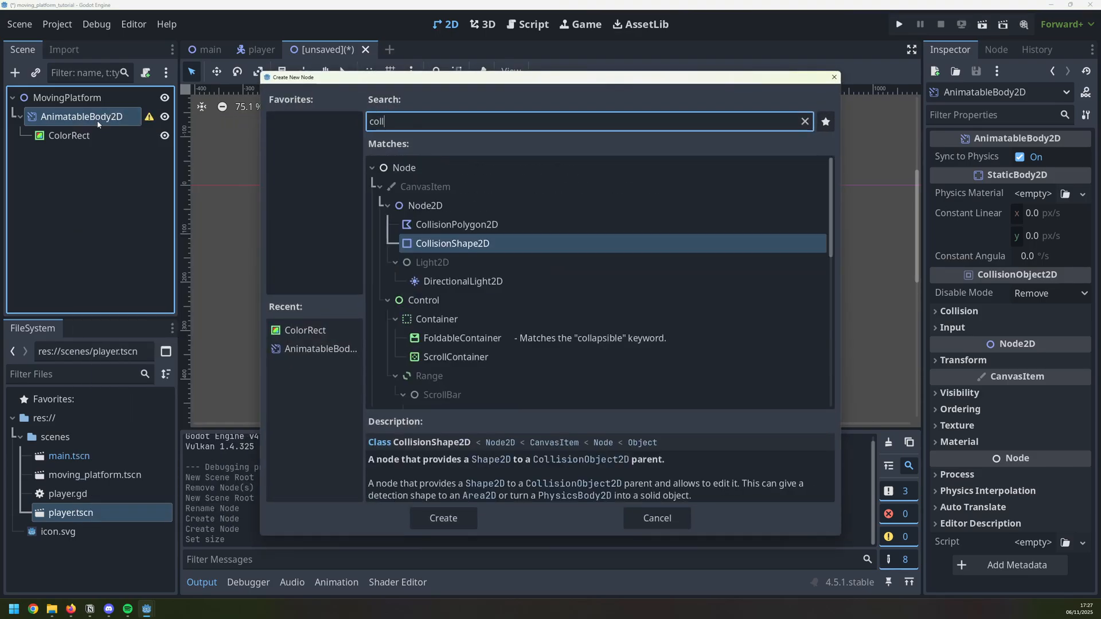
pyautogui.click(442, 519)
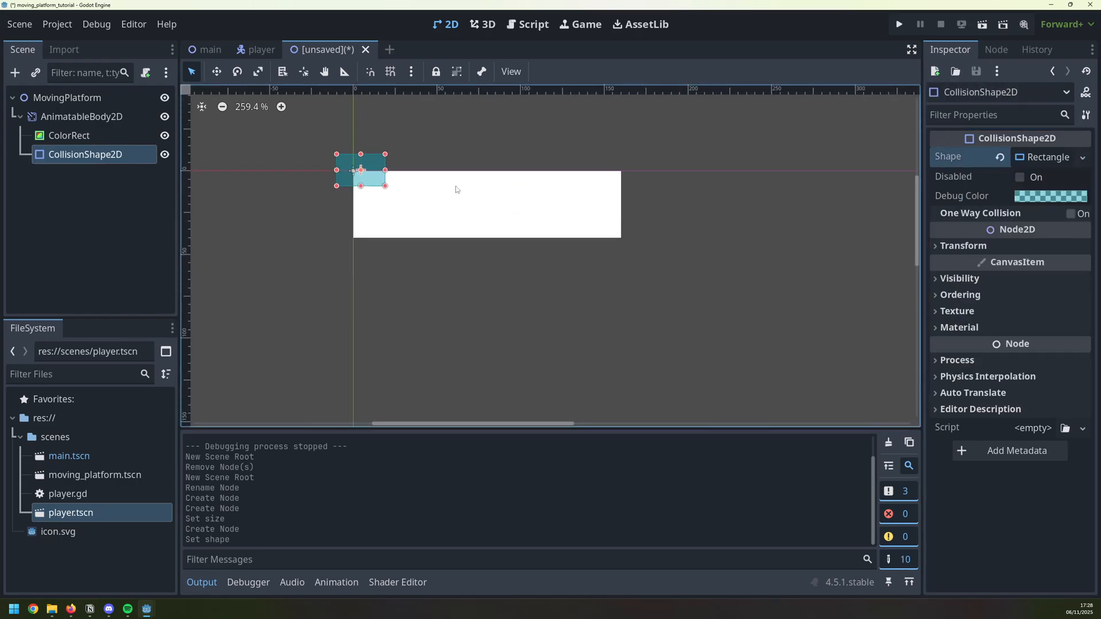
pyautogui.moveTo(386, 188); pyautogui.dragTo(620, 238)
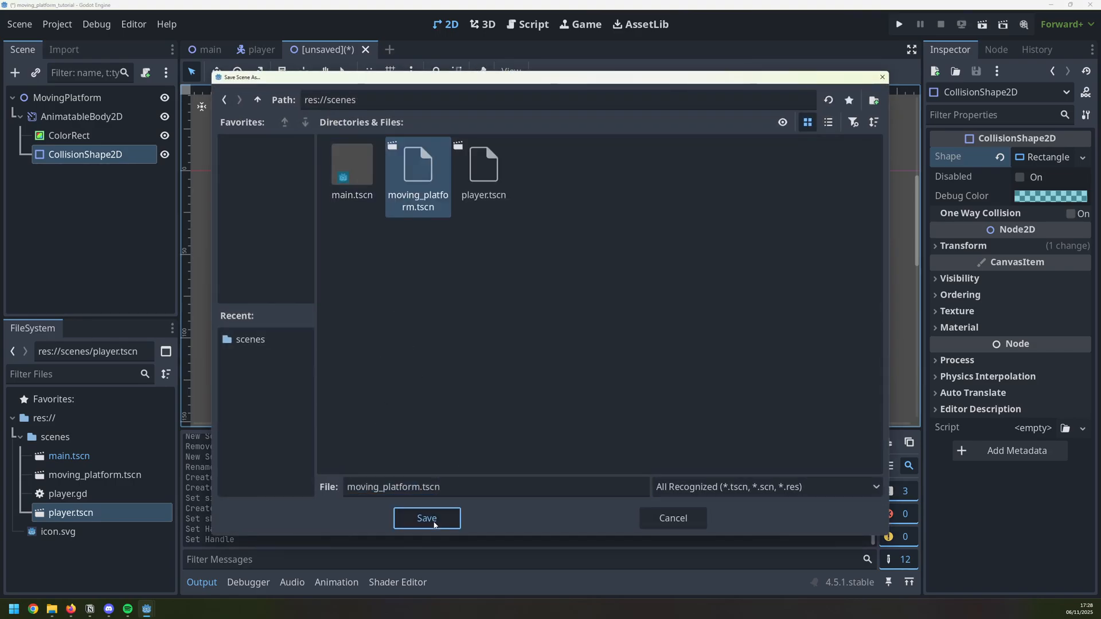
# Step: Save moving_platform.tscn, instance it in the main scene below the player and run
pyautogui.click(426, 518)
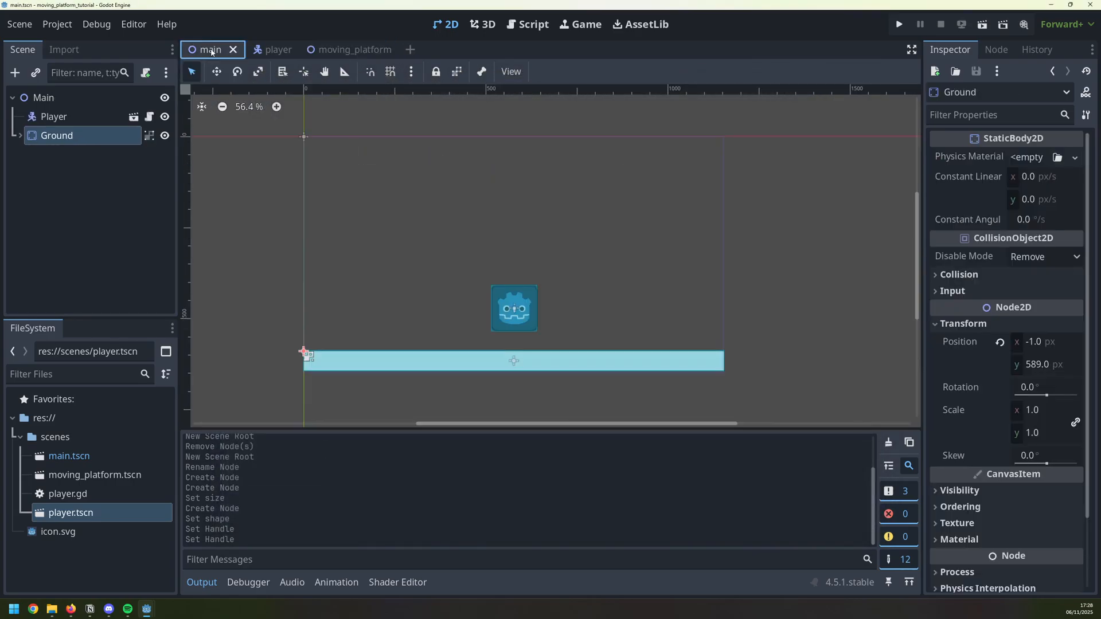
pyautogui.click(44, 97)
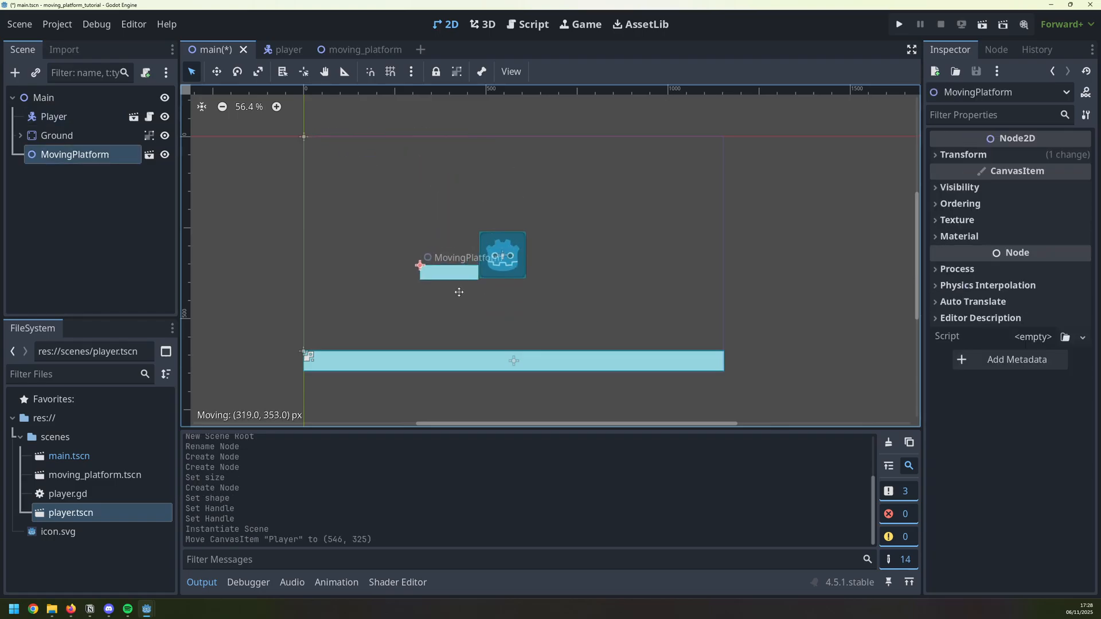
pyautogui.click(897, 24)
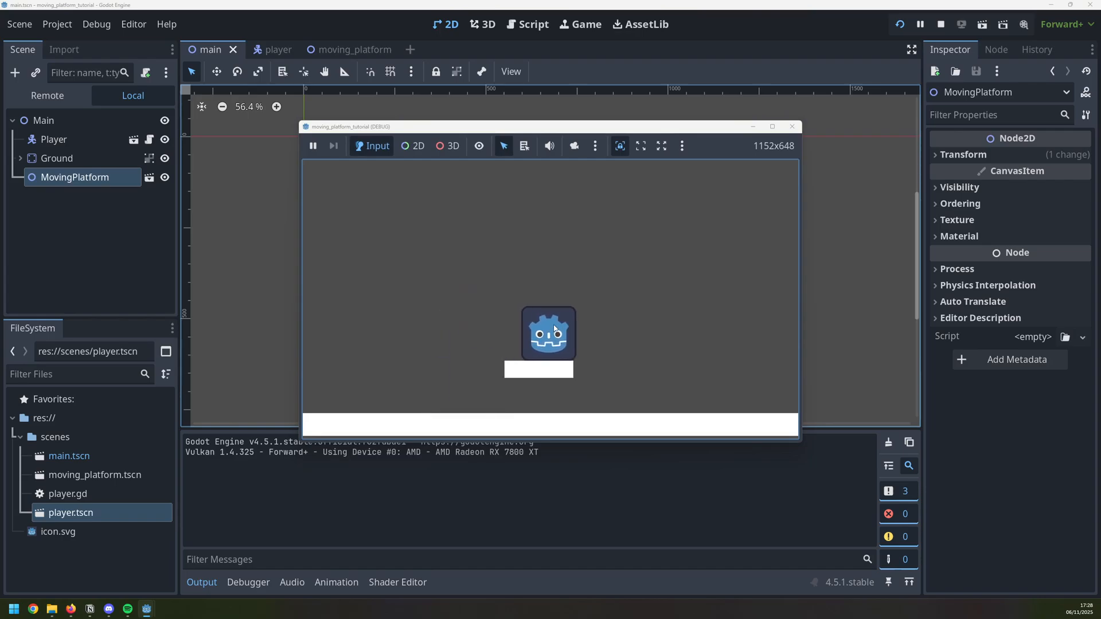
pyautogui.moveTo(606, 378)
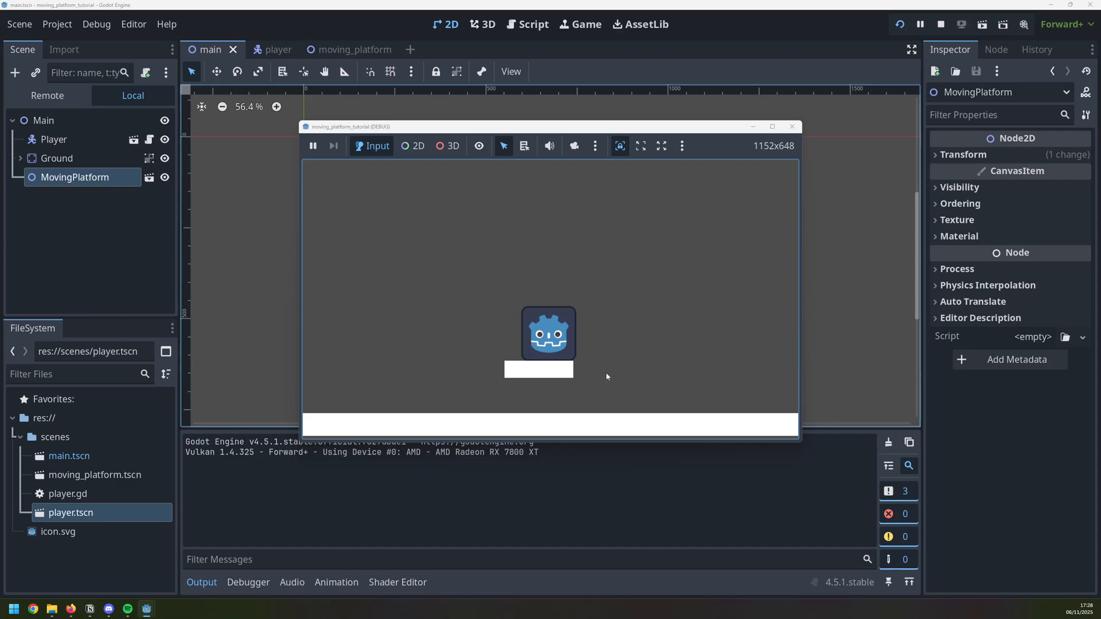
# Step: Add an AnimationPlayer child to the AnimatableBody2D in the platform scene
pyautogui.click(940, 25)
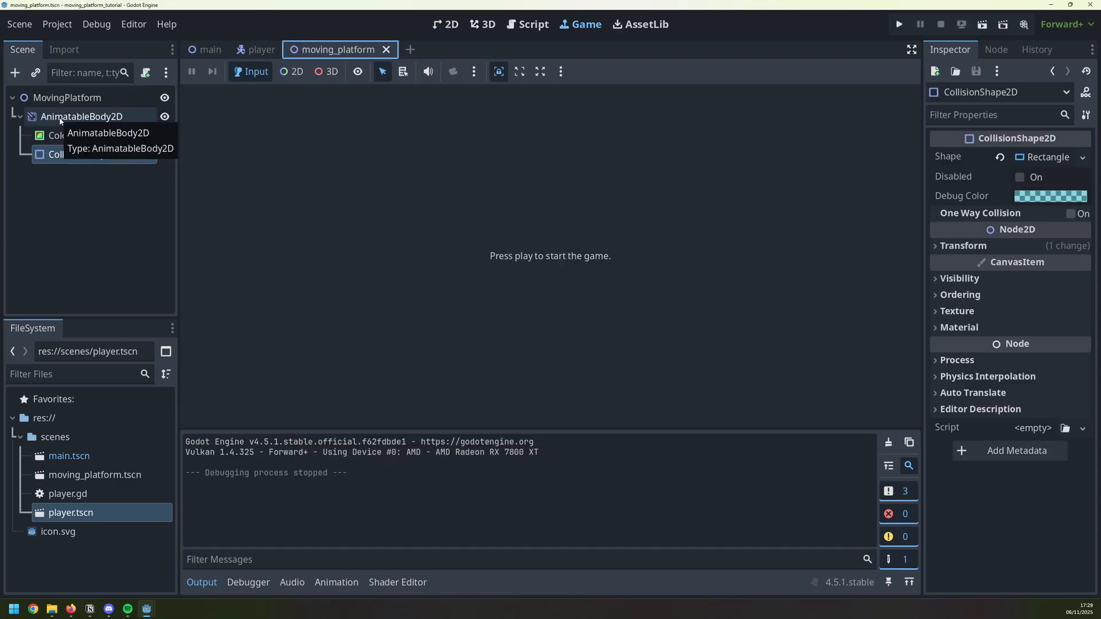
pyautogui.rightClick(82, 116)
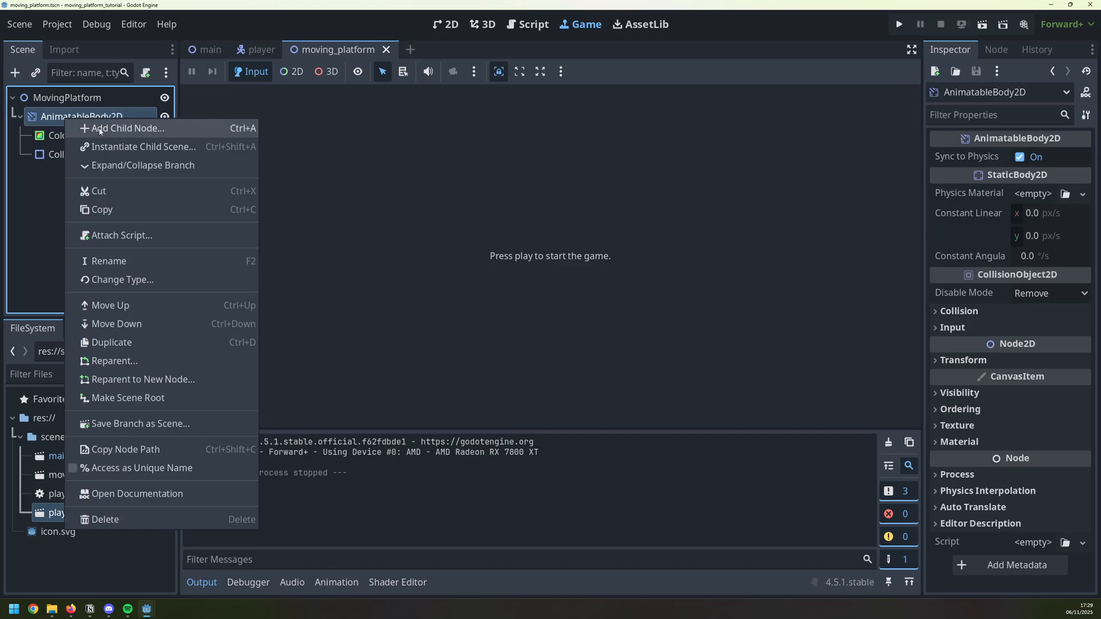
pyautogui.click(126, 127)
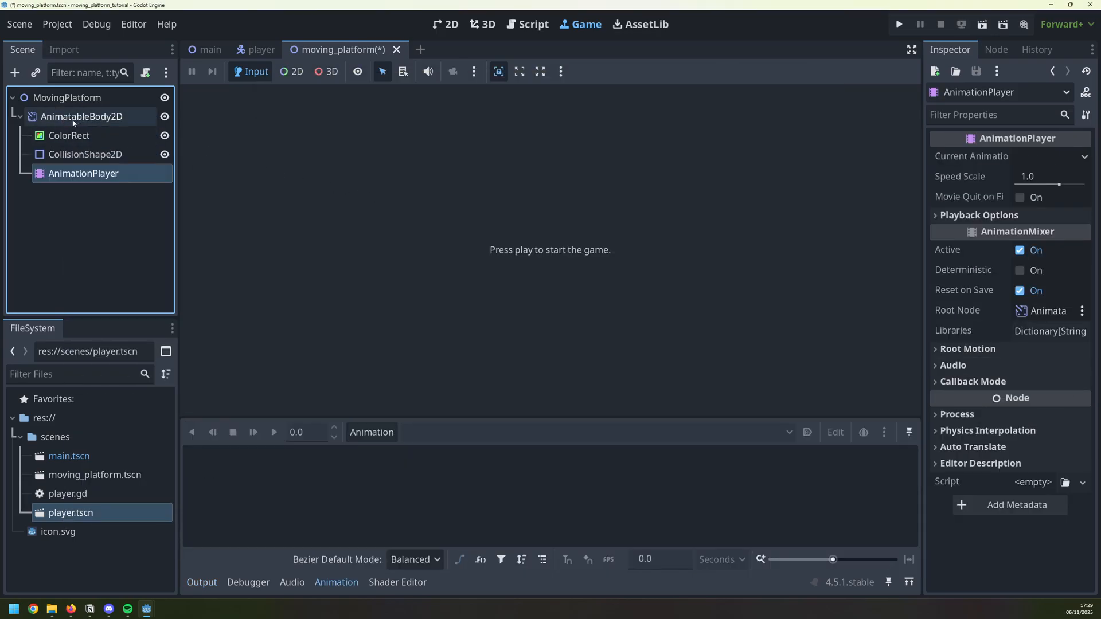
pyautogui.click(81, 116)
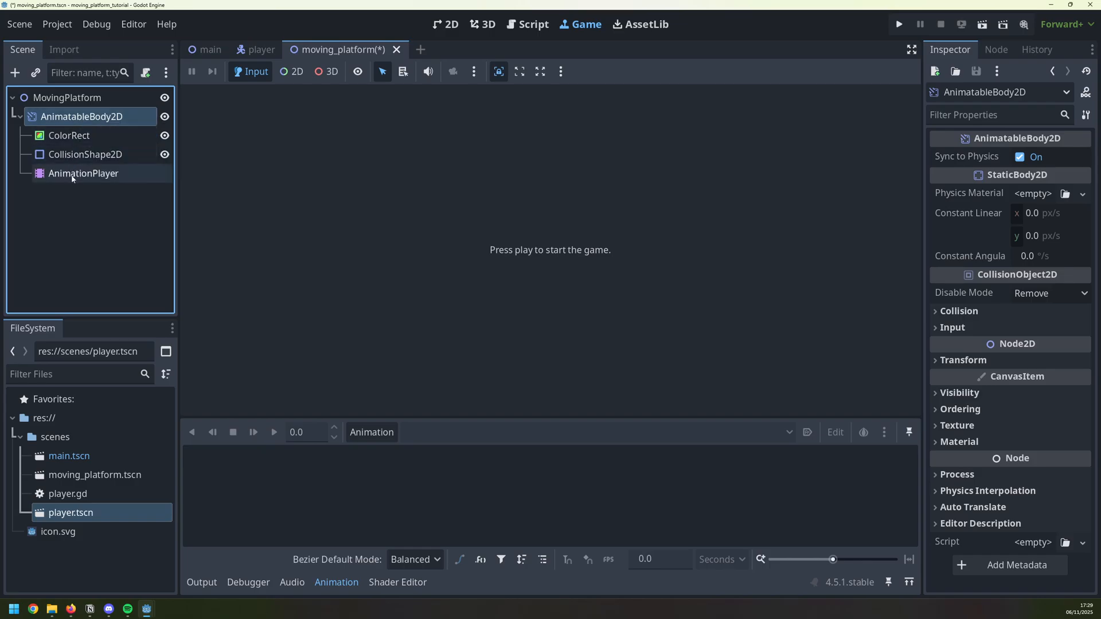
pyautogui.click(82, 173)
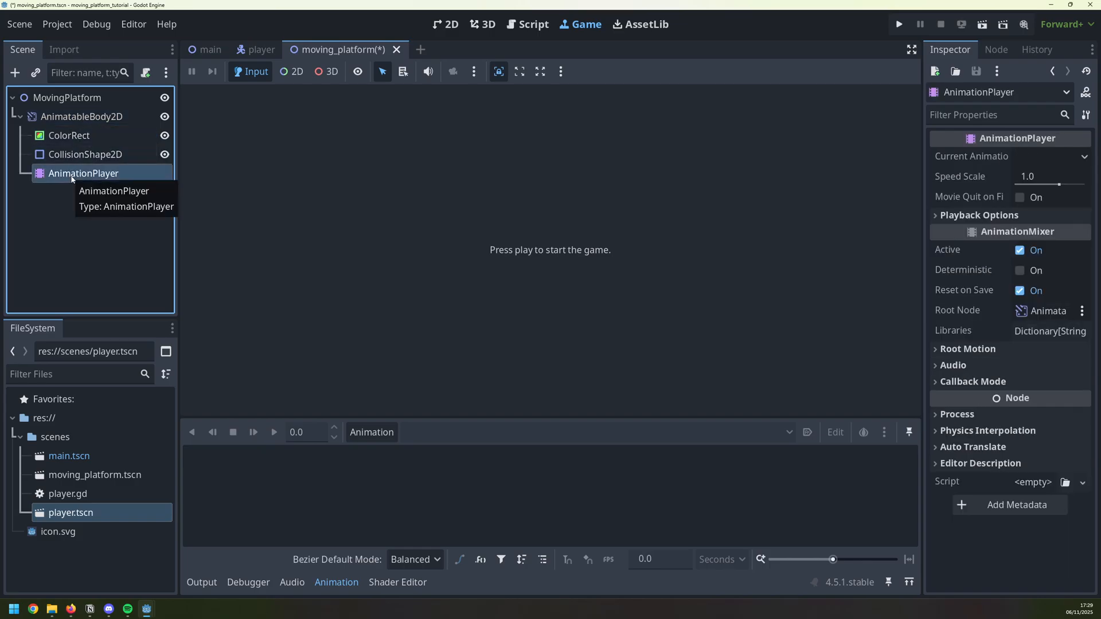
pyautogui.moveTo(74, 199)
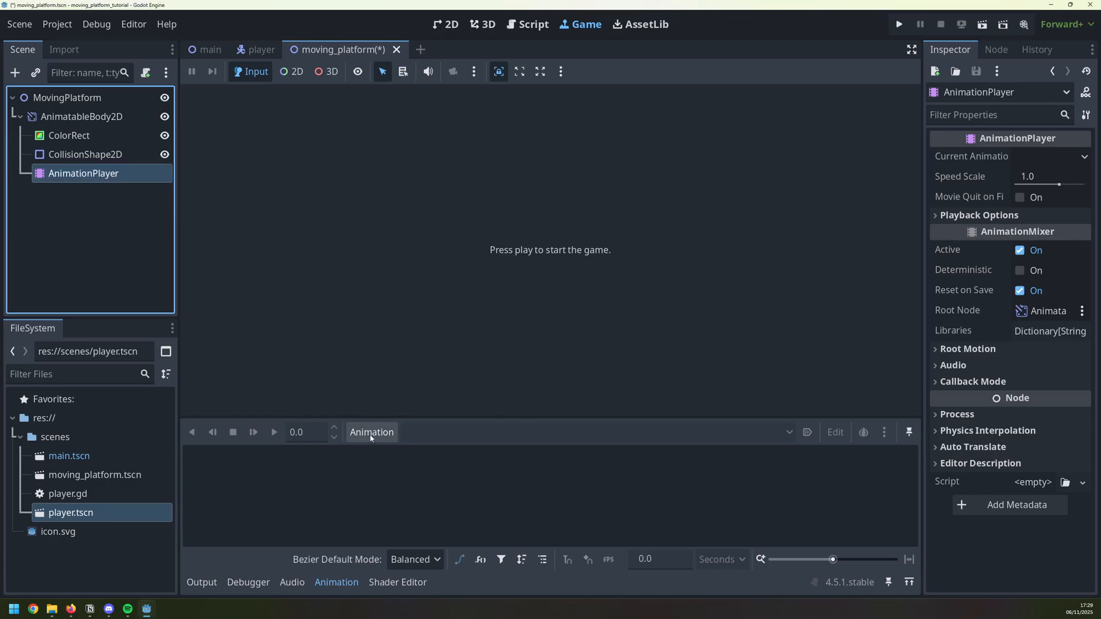
# Step: Create a new animation named 'move' and set its length to 5.0 seconds
pyautogui.click(371, 432)
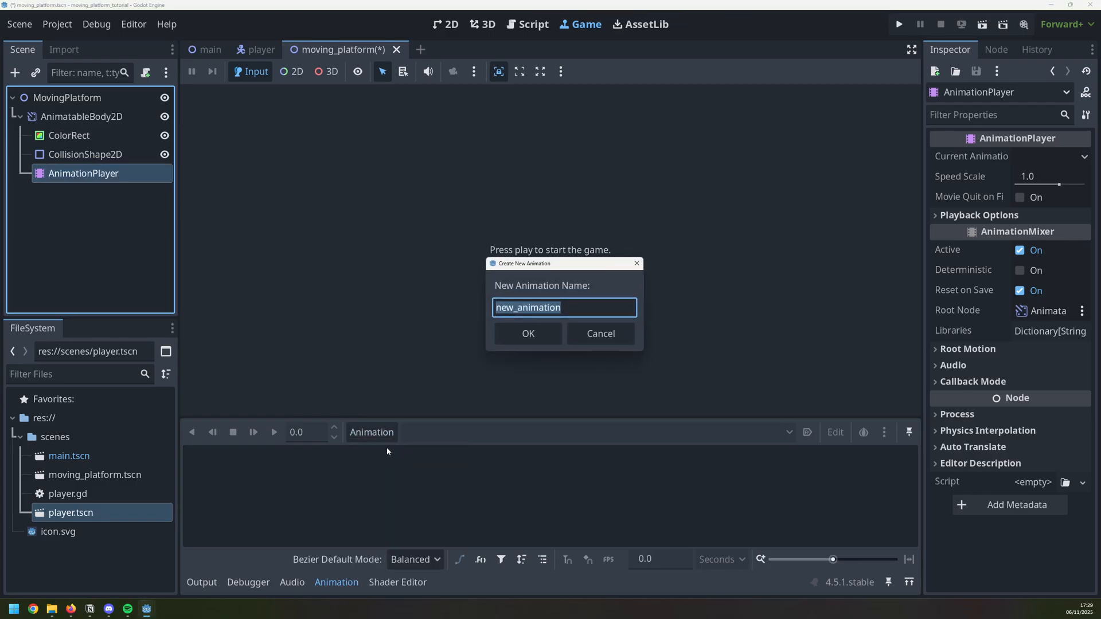
pyautogui.click(527, 333)
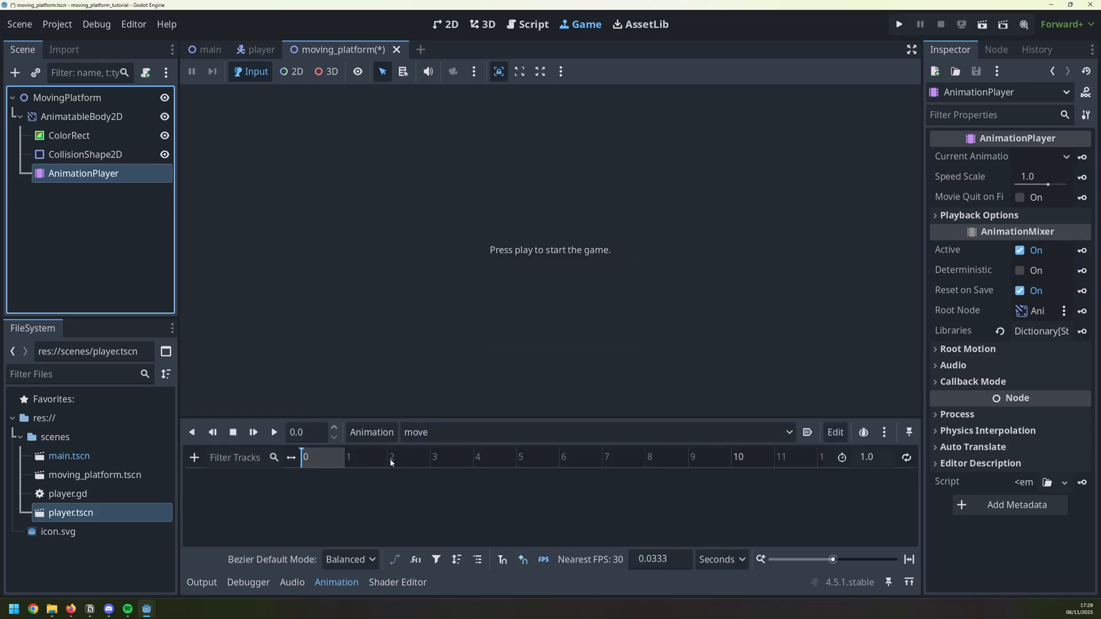
pyautogui.moveTo(344, 462)
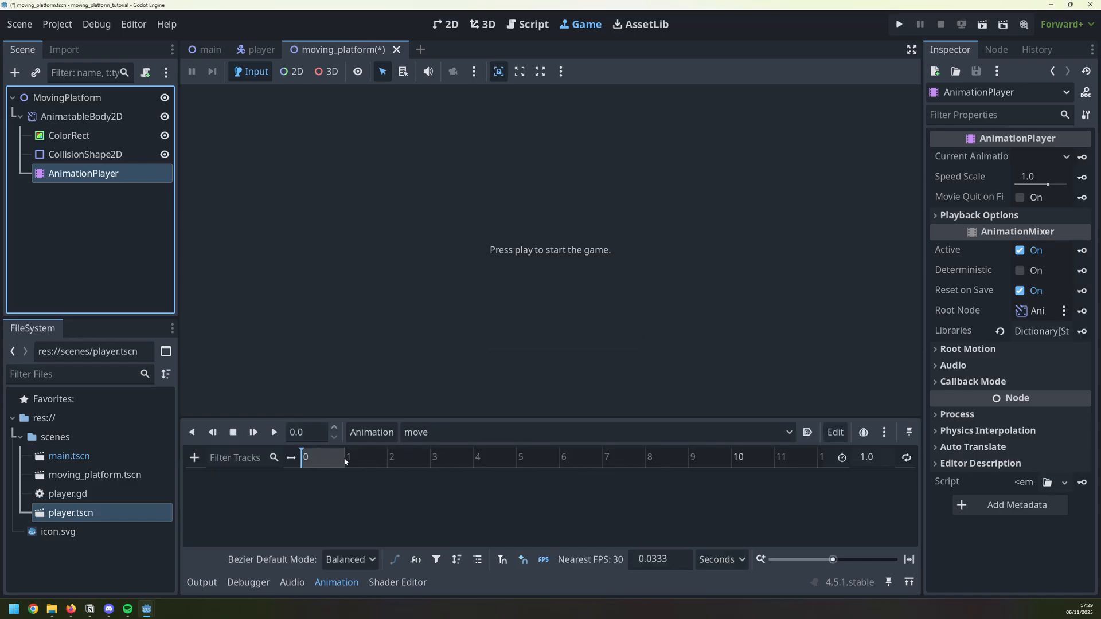
pyautogui.moveTo(471, 465)
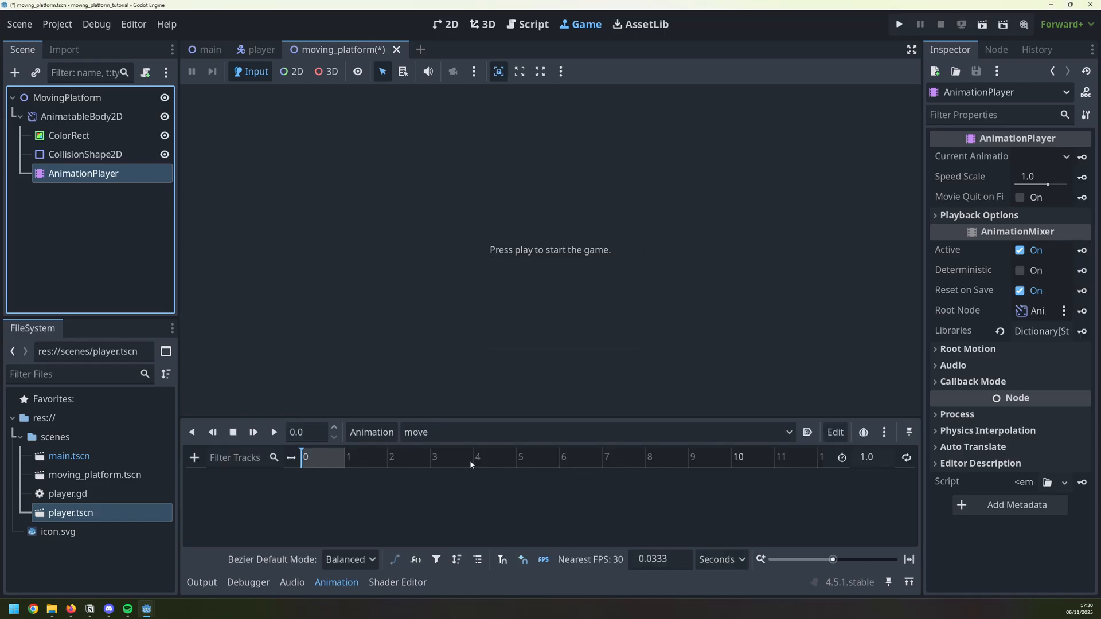
pyautogui.click(867, 458)
pyautogui.write('5')
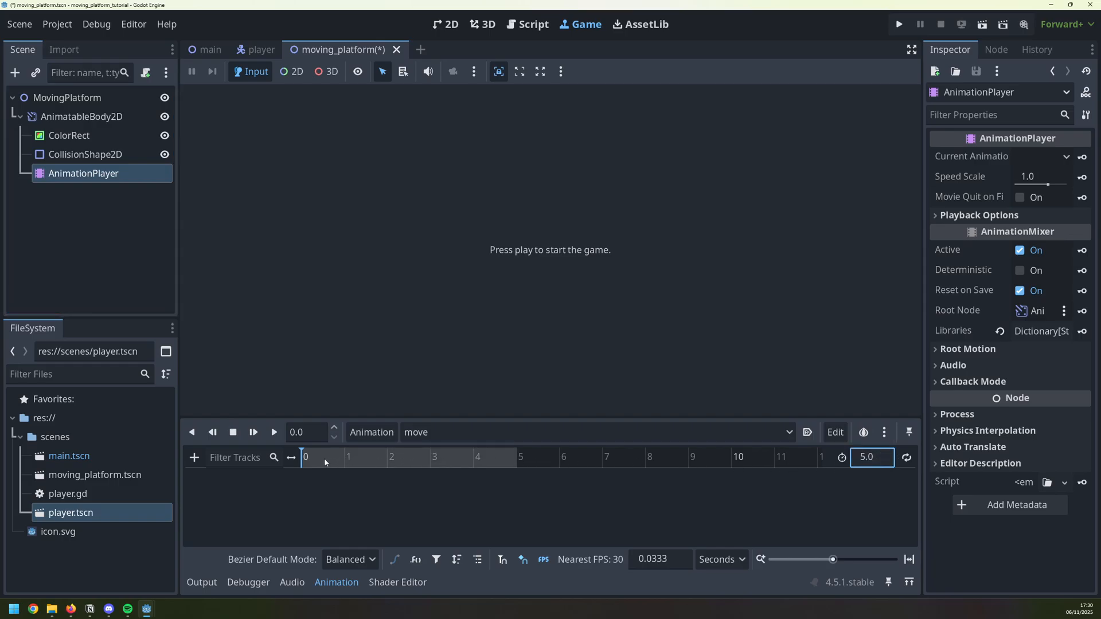
pyautogui.moveTo(410, 460)
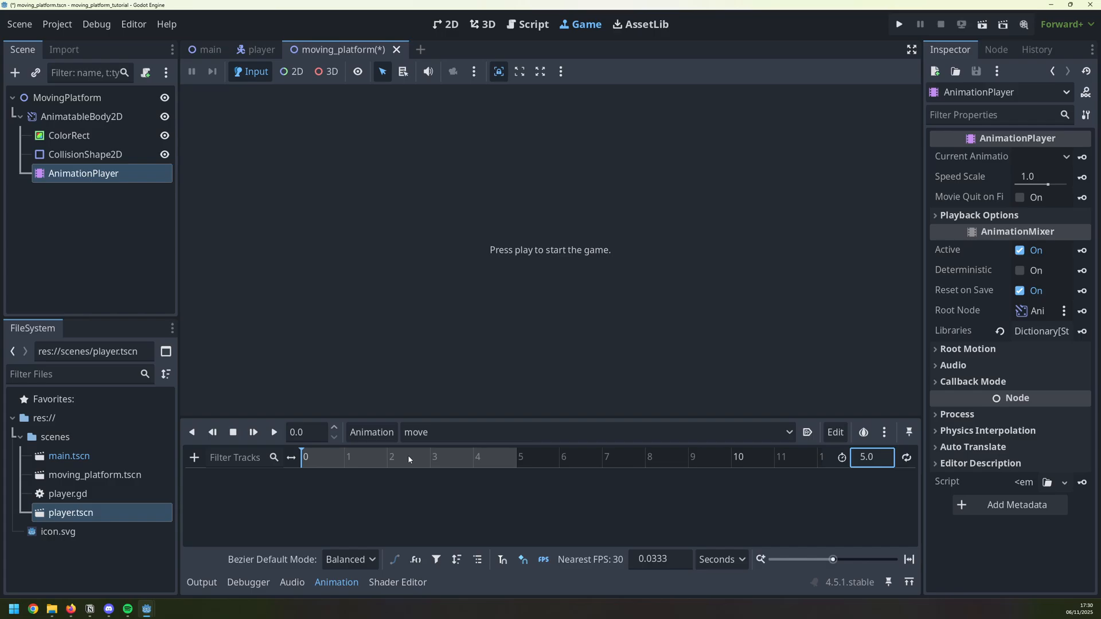
# Step: Add a property track for AnimatableBody2D's position to the move animation
pyautogui.click(195, 457)
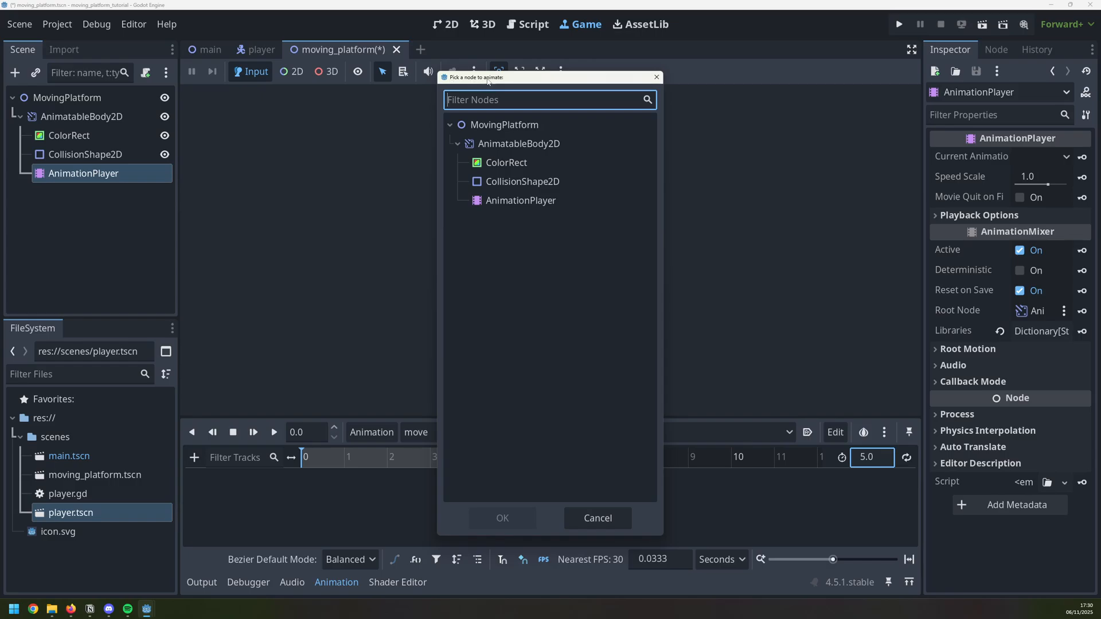
pyautogui.click(519, 143)
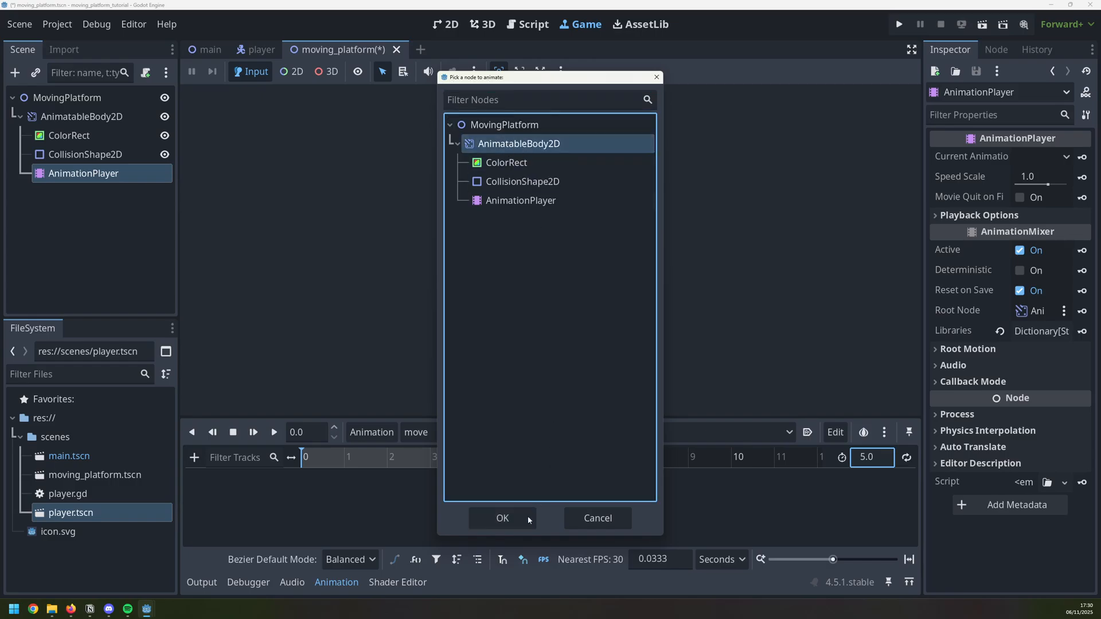
pyautogui.click(501, 519)
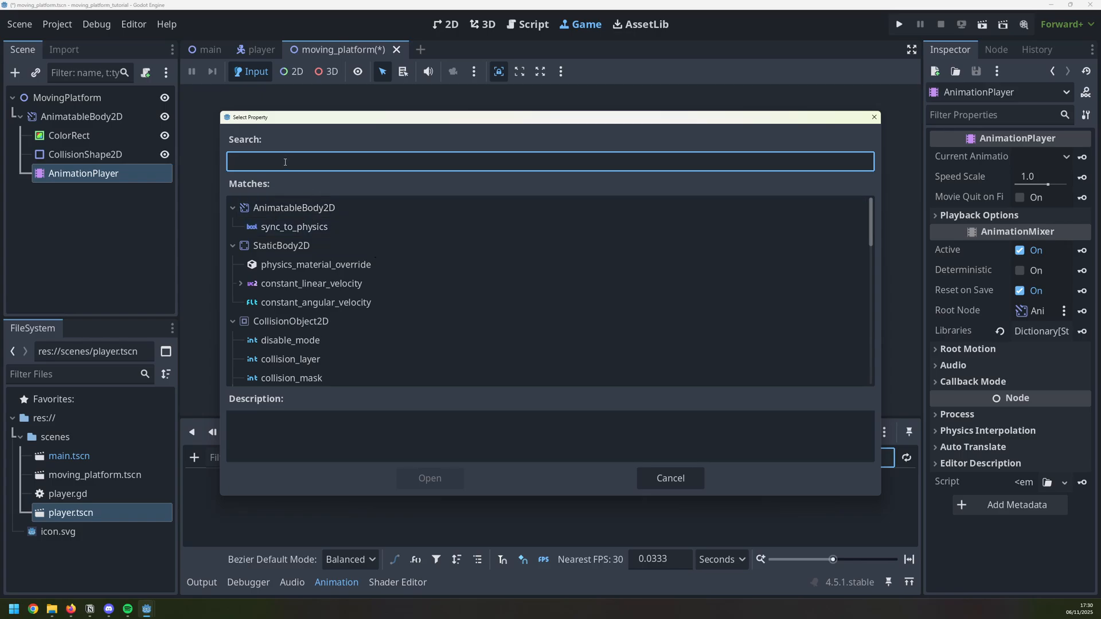
pyautogui.write('position')
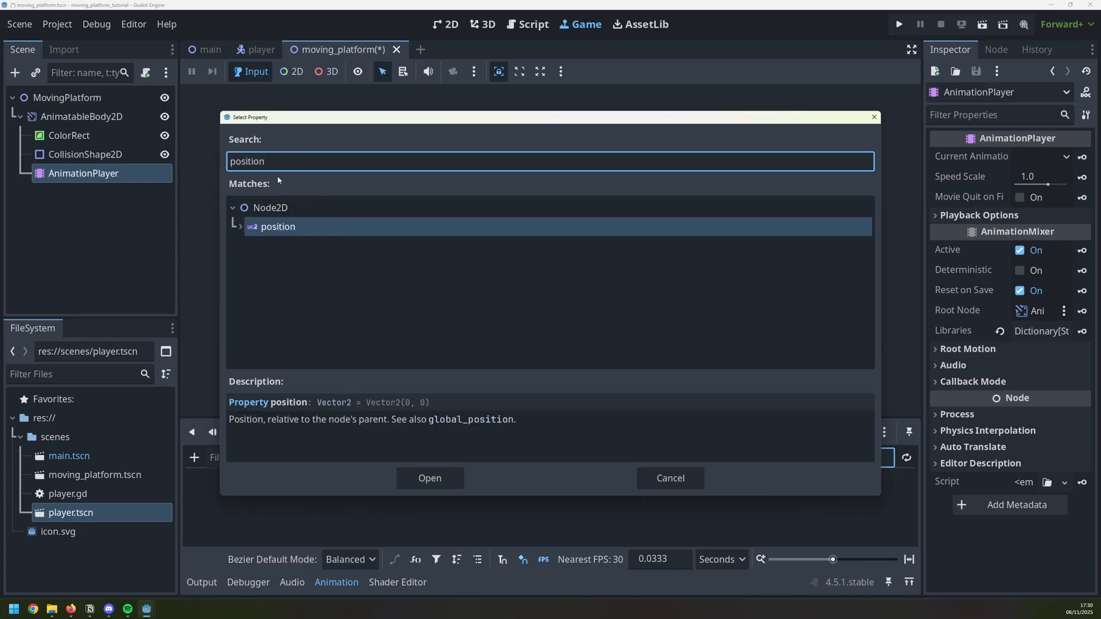
pyautogui.click(429, 478)
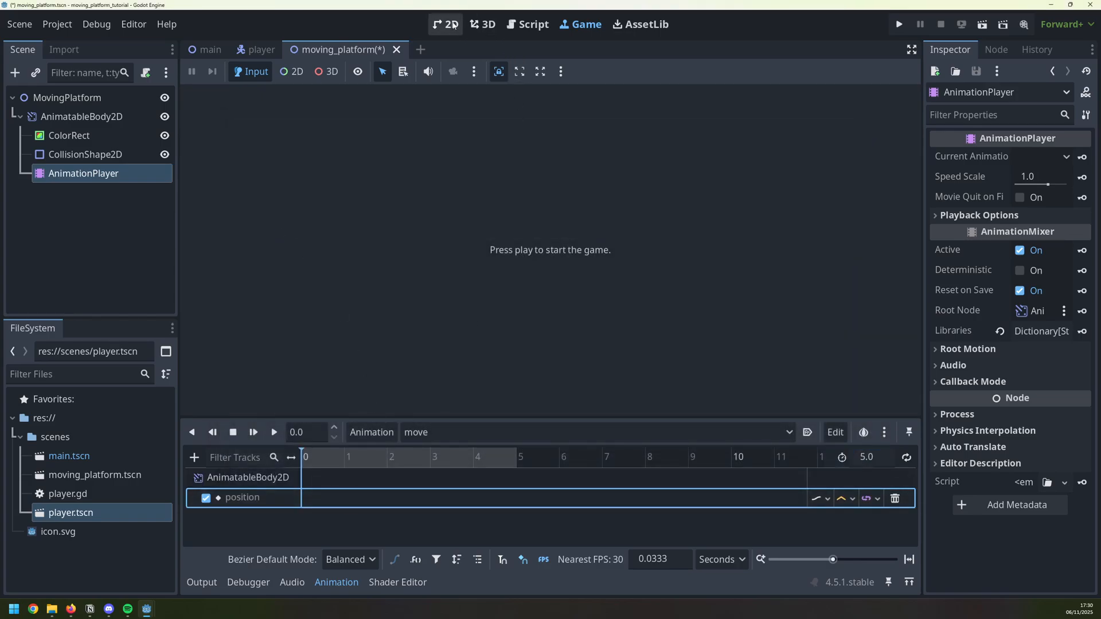
# Step: Key the start position at 0 s and a second key at 2.5 s with x 300
pyautogui.click(444, 24)
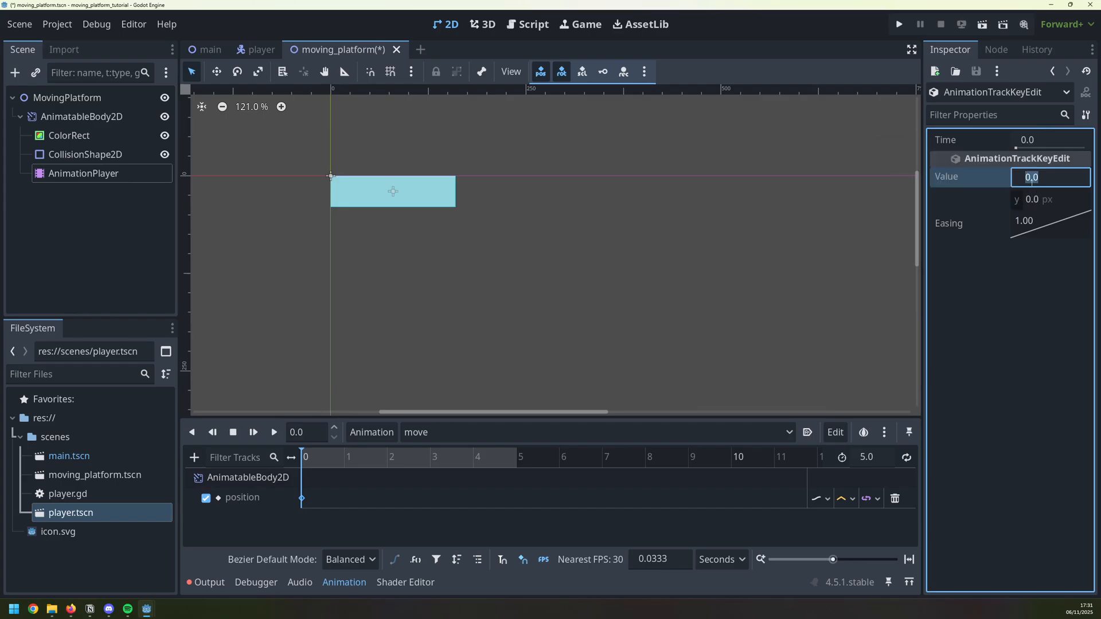
pyautogui.moveTo(382, 196)
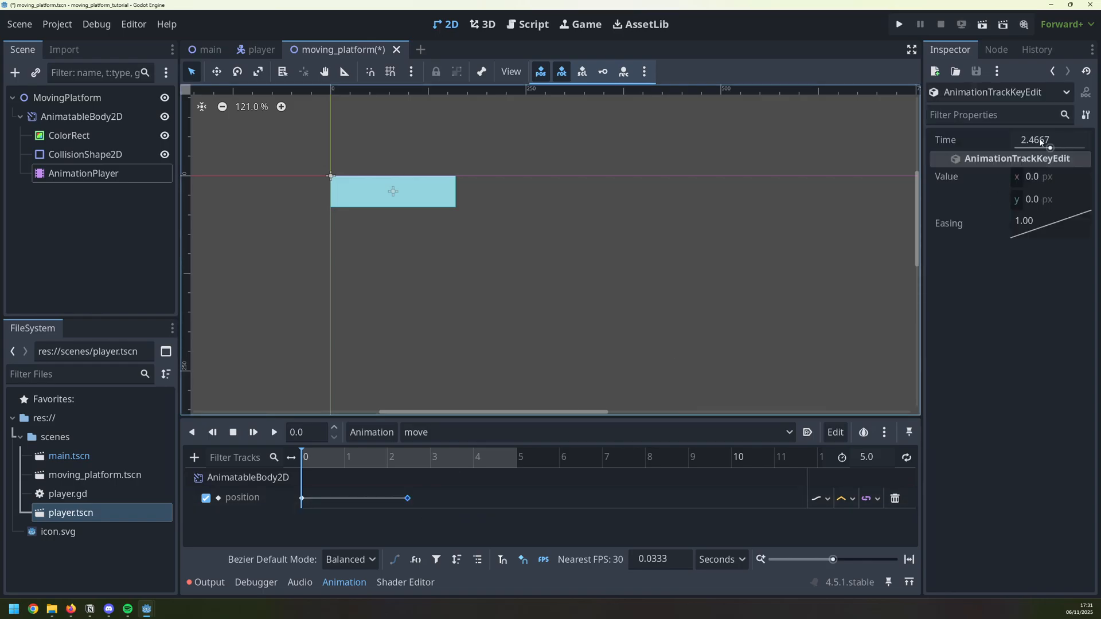
pyautogui.click(1046, 140)
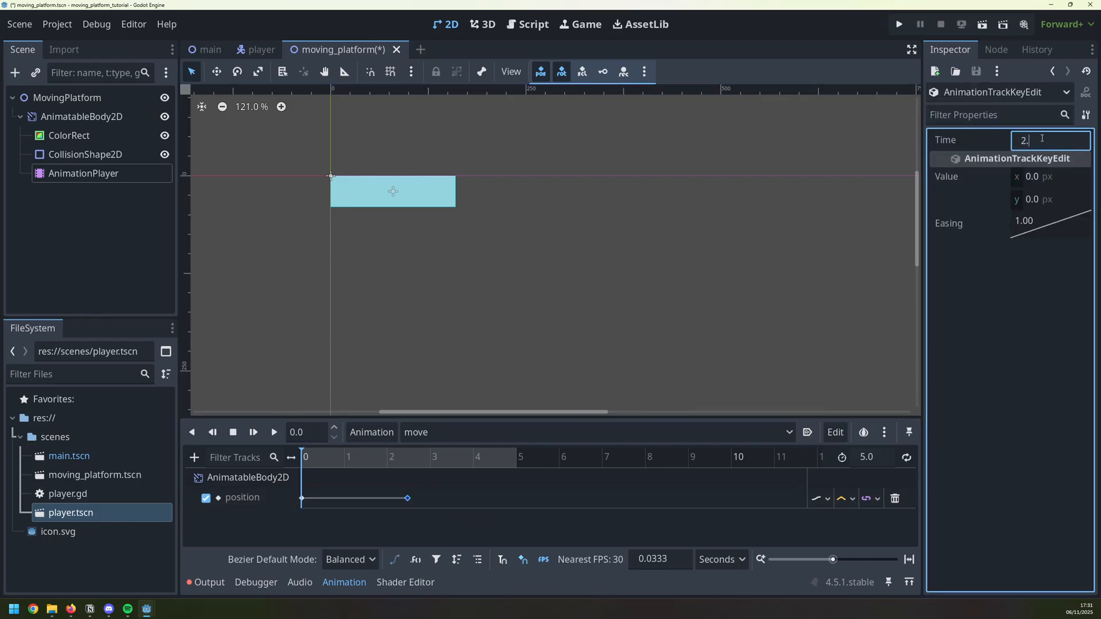
pyautogui.click(85, 154)
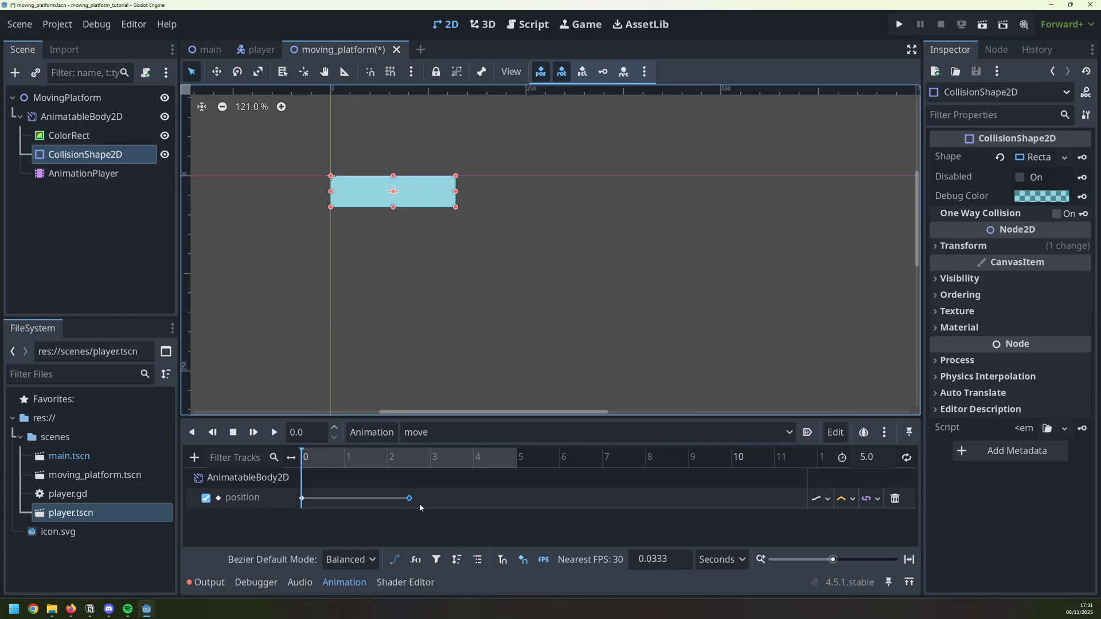
pyautogui.click(409, 499)
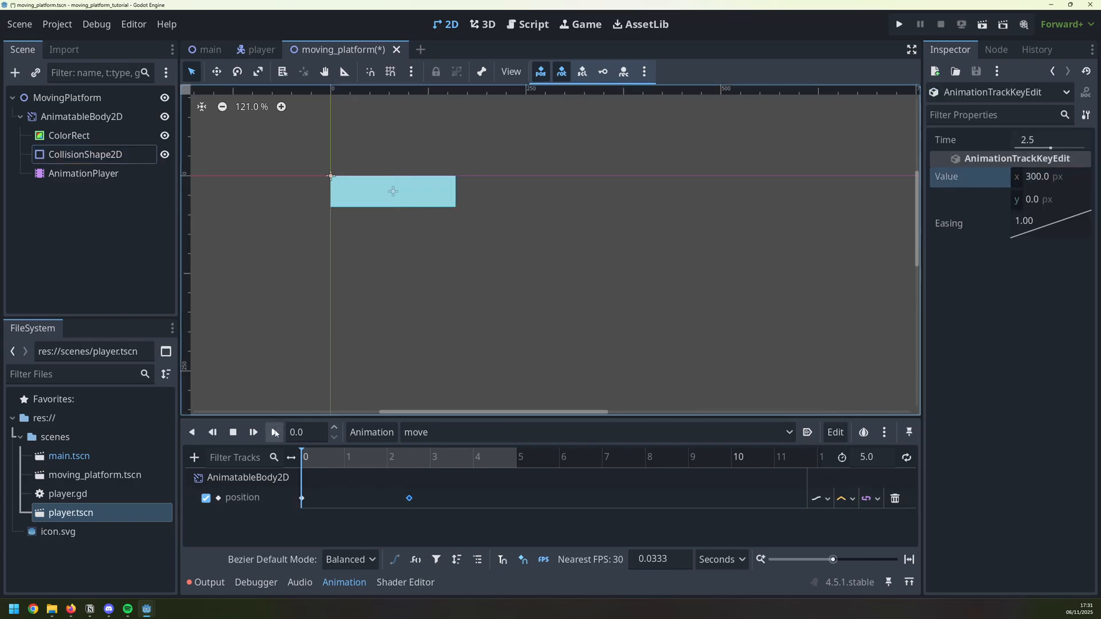
# Step: Add a final key at 5.0 s with x back at 0 and preview the animation
pyautogui.click(274, 432)
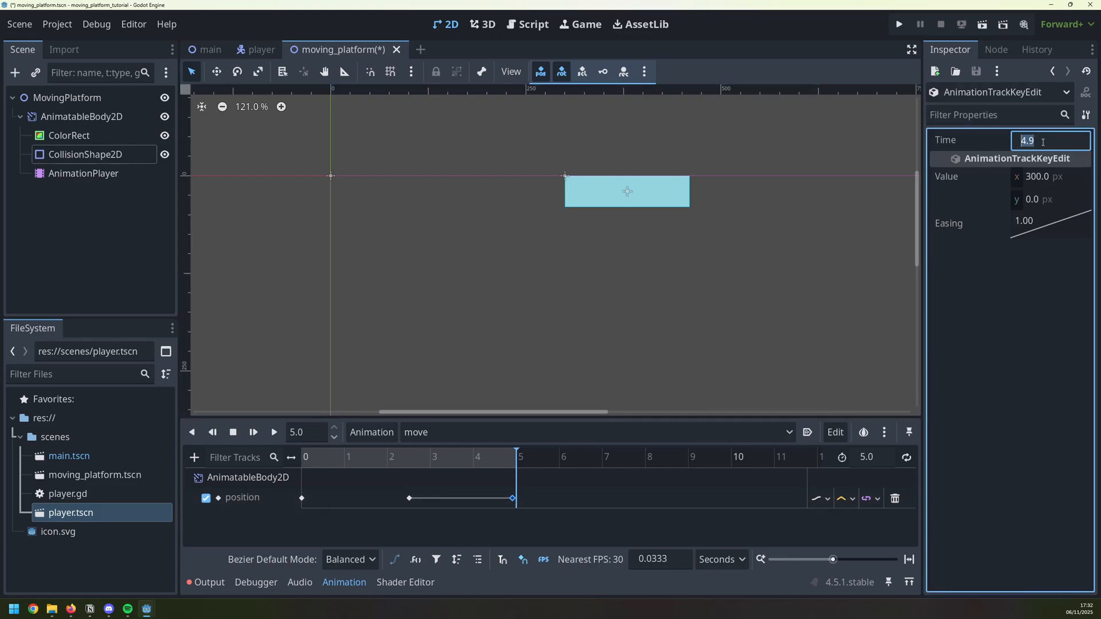
pyautogui.write('5.0')
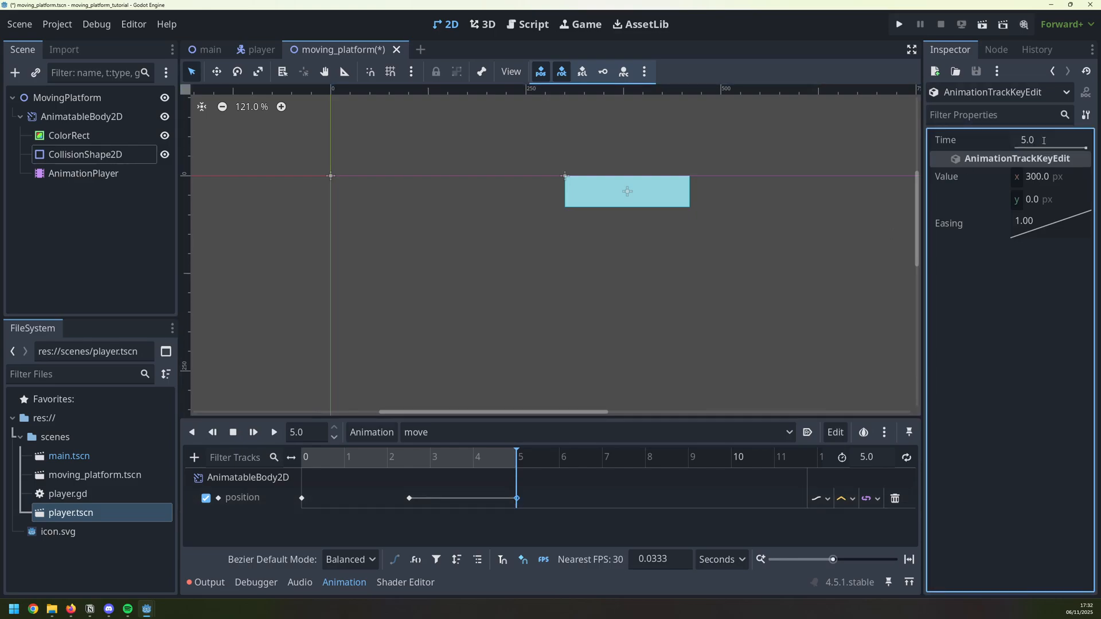
pyautogui.click(1046, 177)
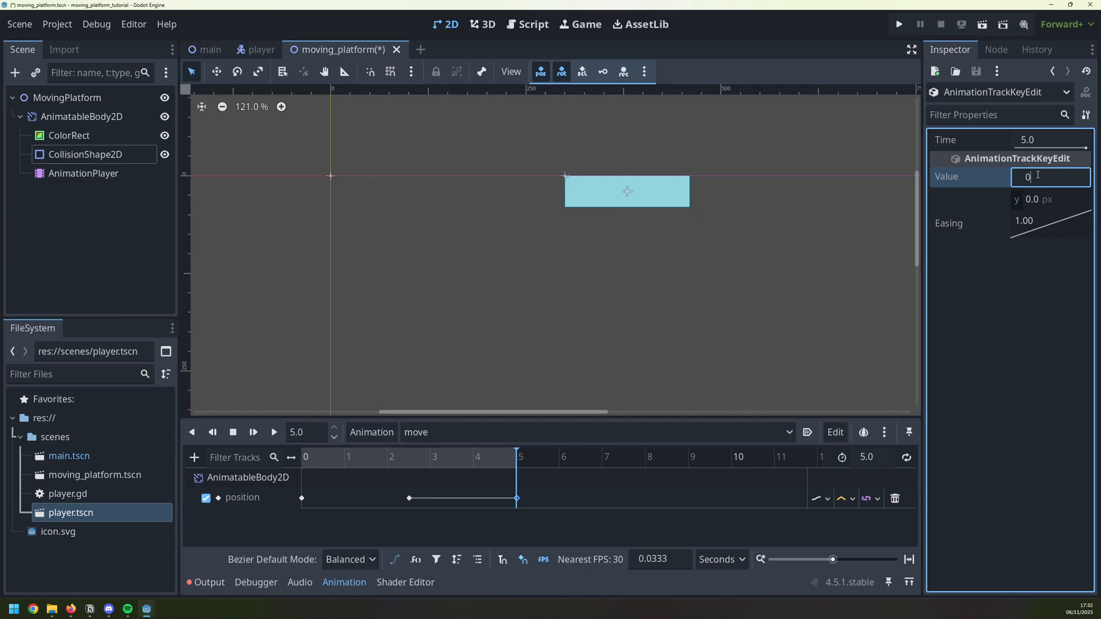
pyautogui.click(273, 432)
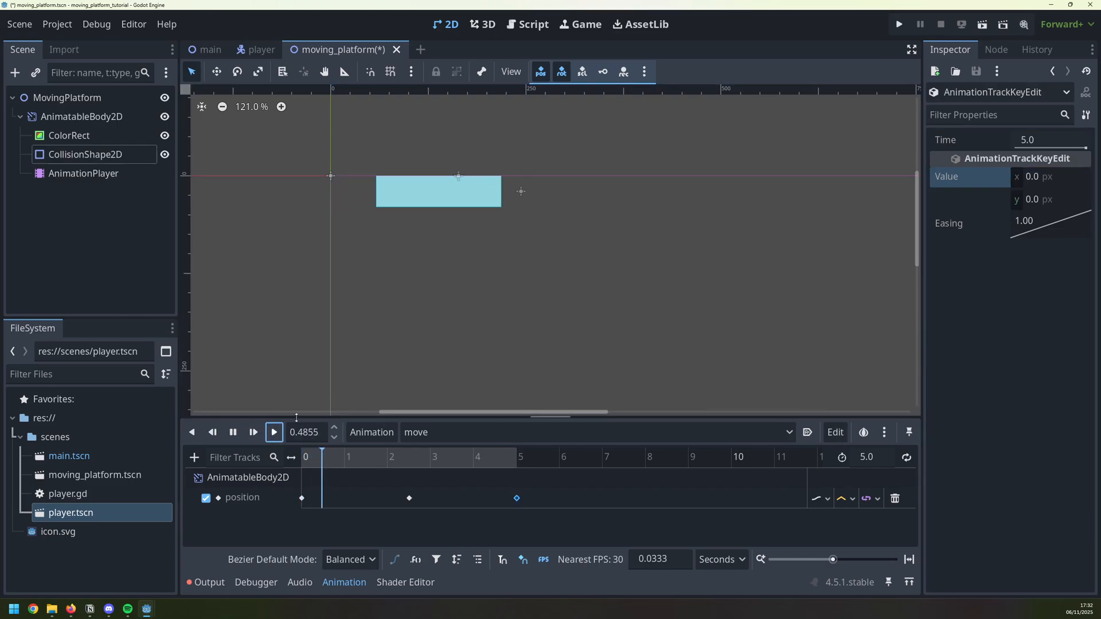
pyautogui.click(409, 457)
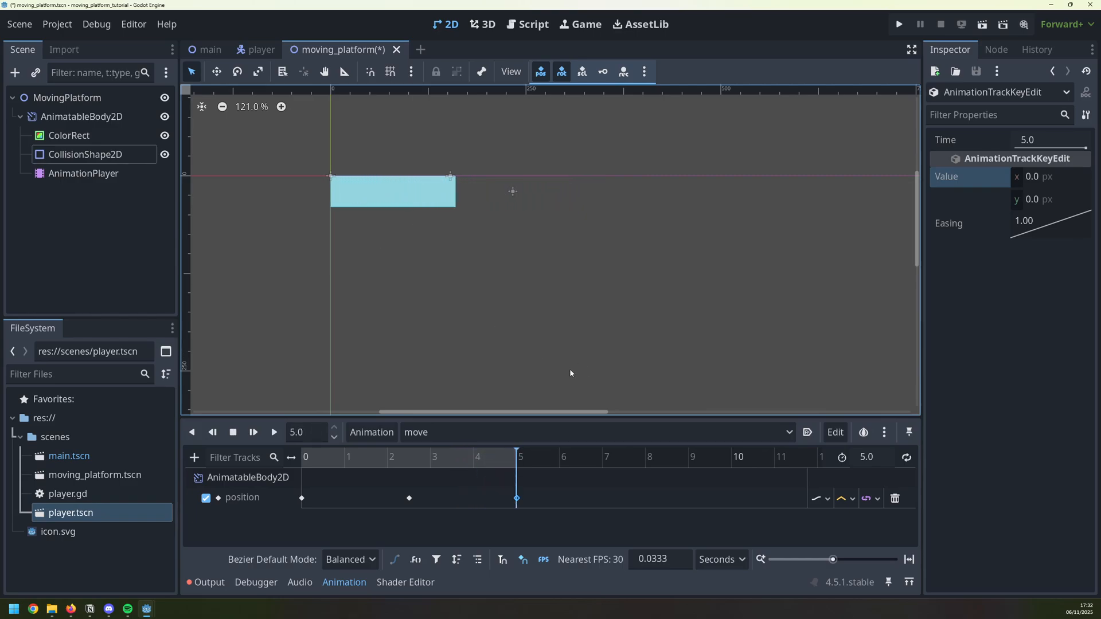
pyautogui.moveTo(908, 458)
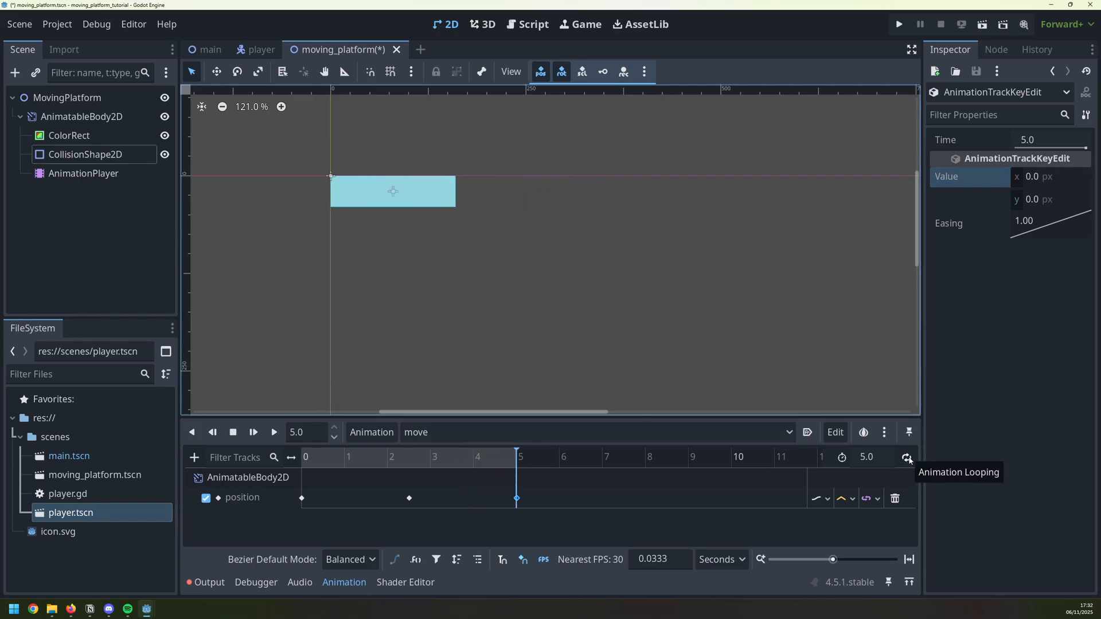
# Step: Enable looping and autoplay on load for the move animation
pyautogui.click(907, 457)
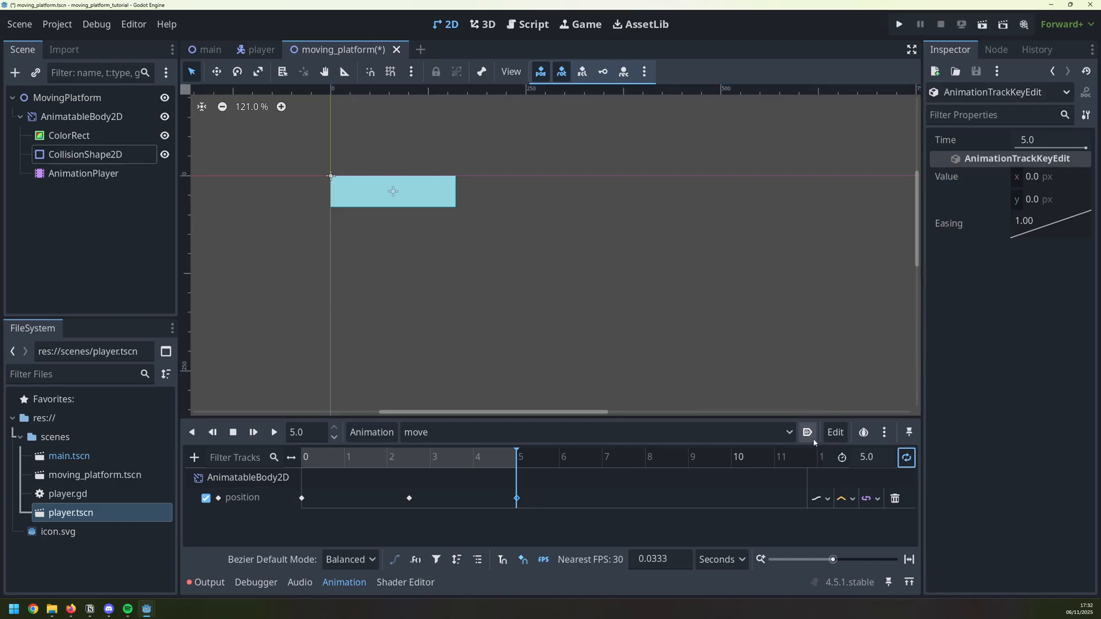
pyautogui.moveTo(808, 432)
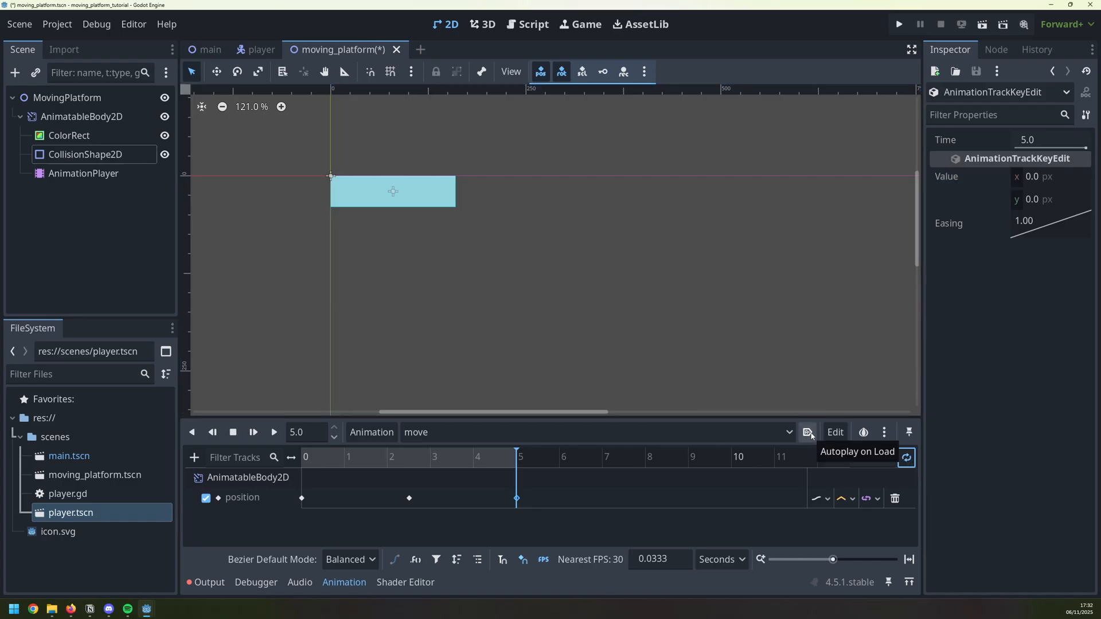
pyautogui.click(898, 25)
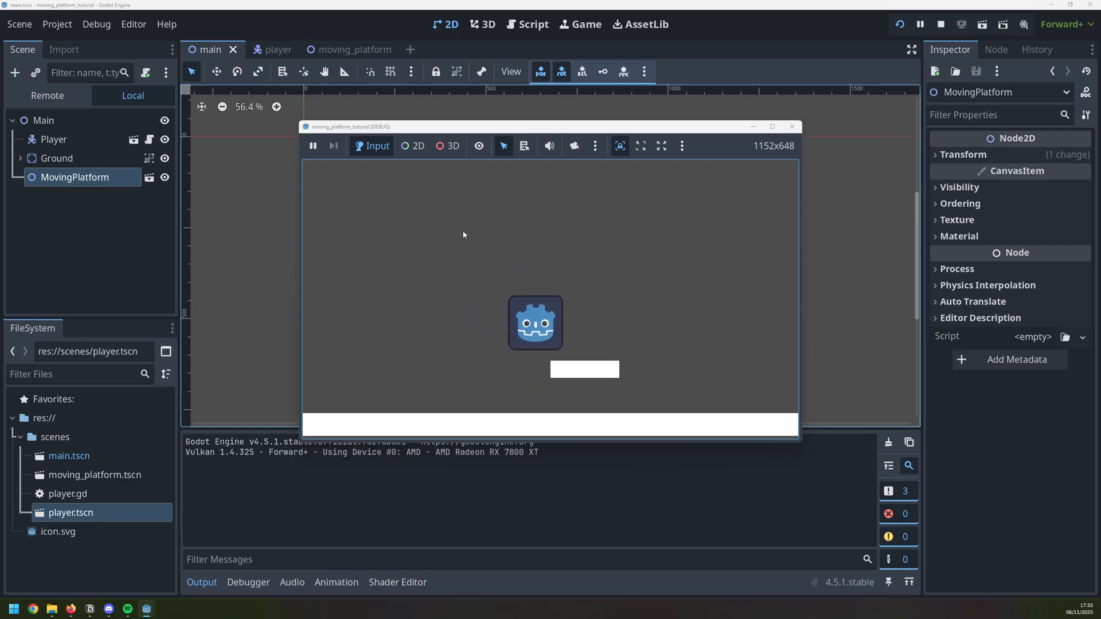
# Step: Stop the running game after watching the platform move
pyautogui.click(941, 24)
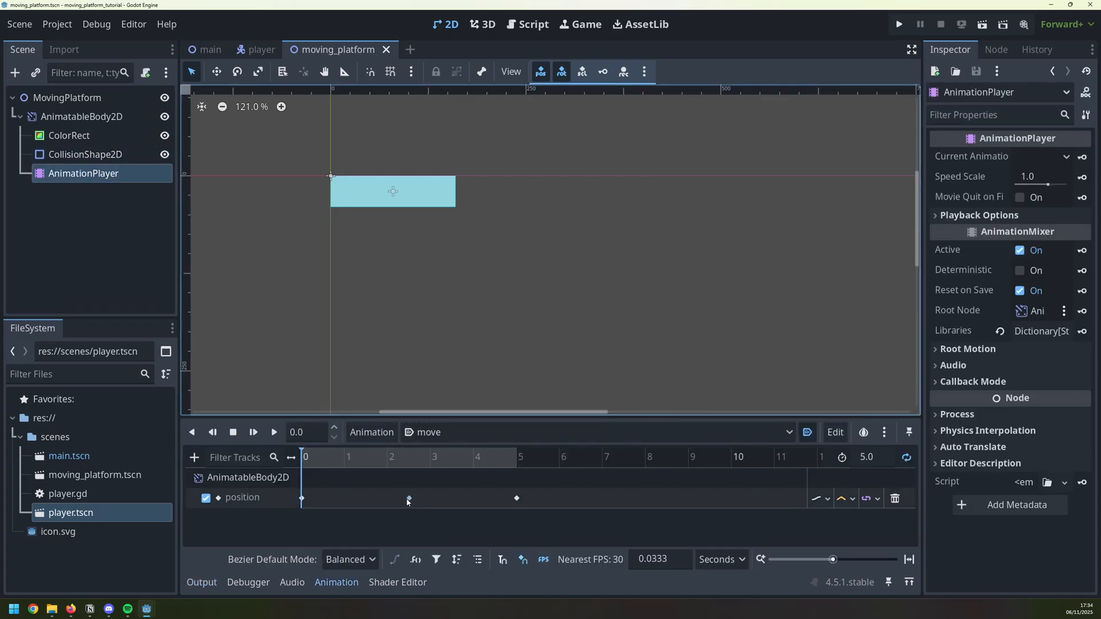
# Step: Change the 2.5 s position key to x 0, y -150 and run the game to test
pyautogui.click(409, 498)
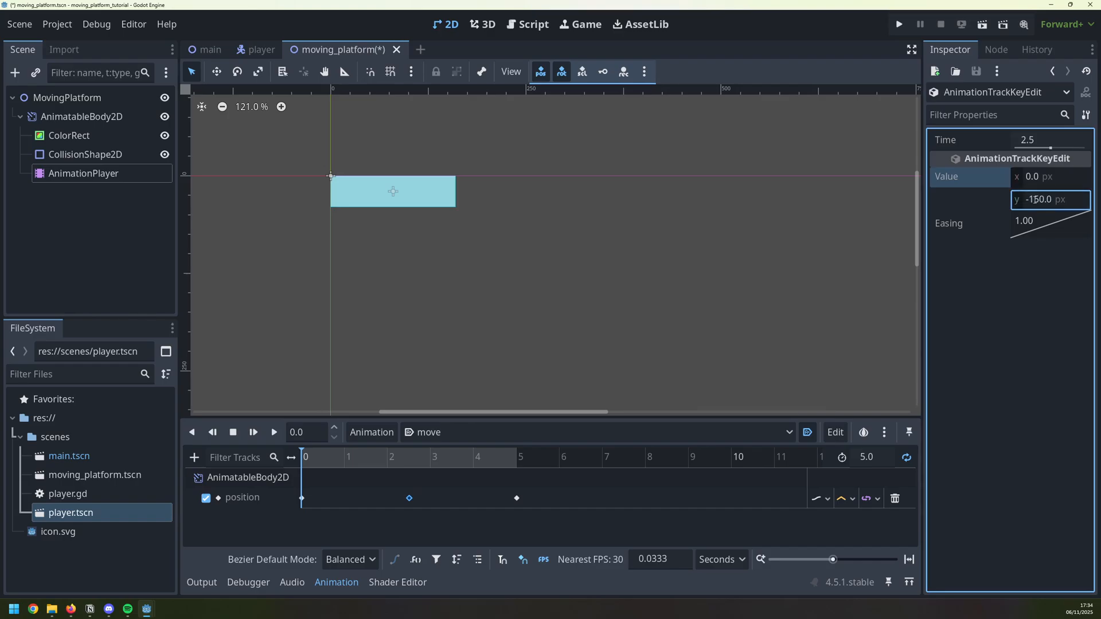
pyautogui.click(900, 24)
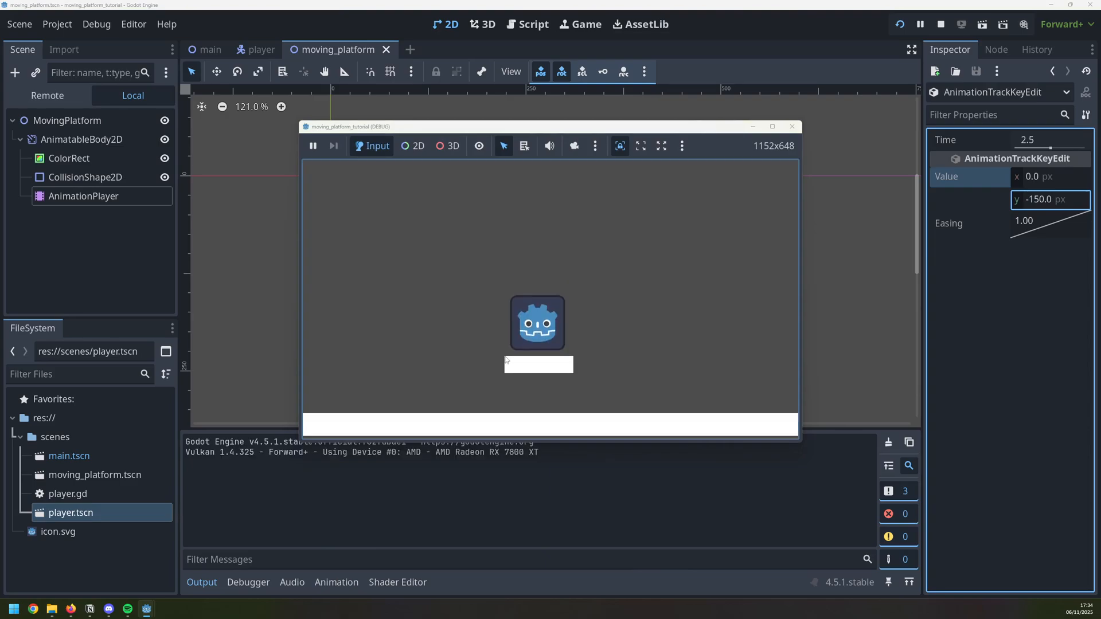